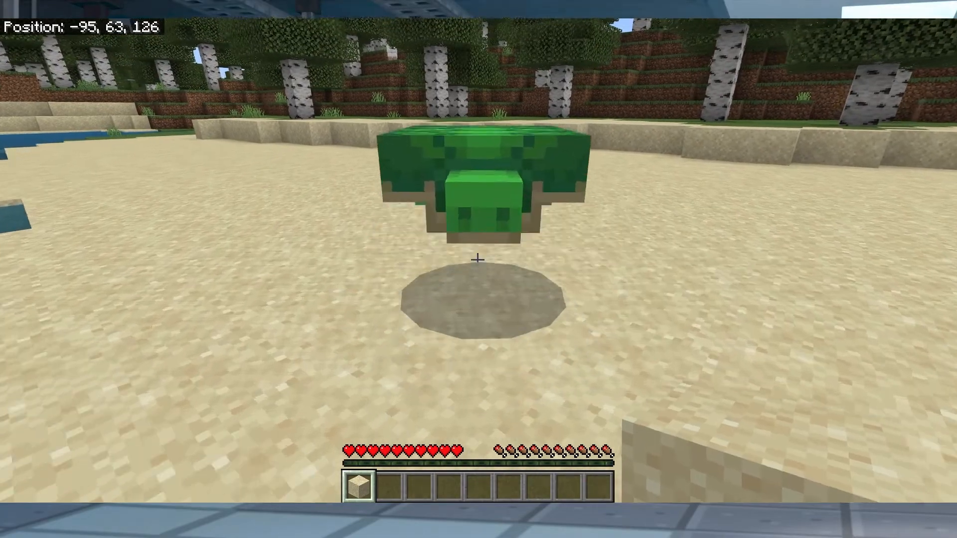
{"action": "mouse_move", "coordinate": [478, 262]}
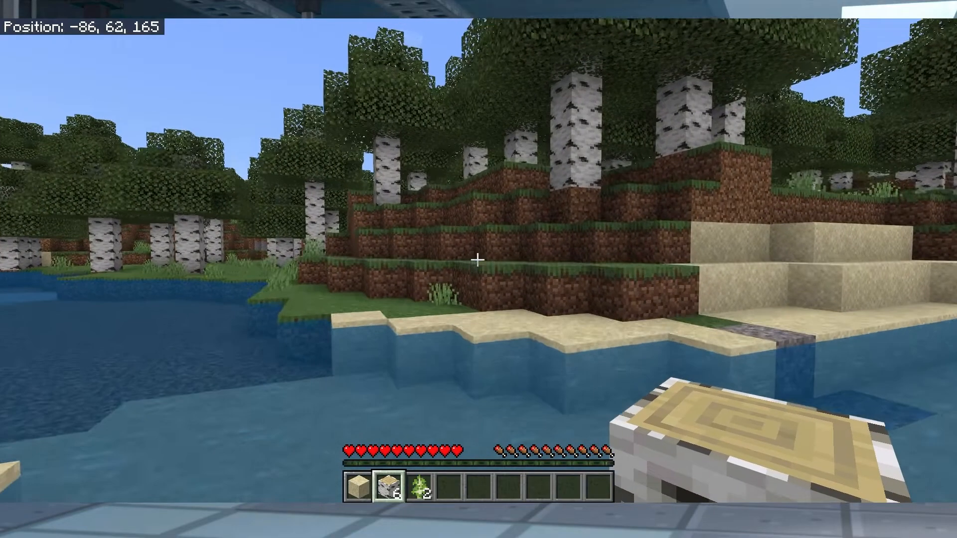
- Stop the server and go to the Customizations page
{"action": "key", "text": "w"}
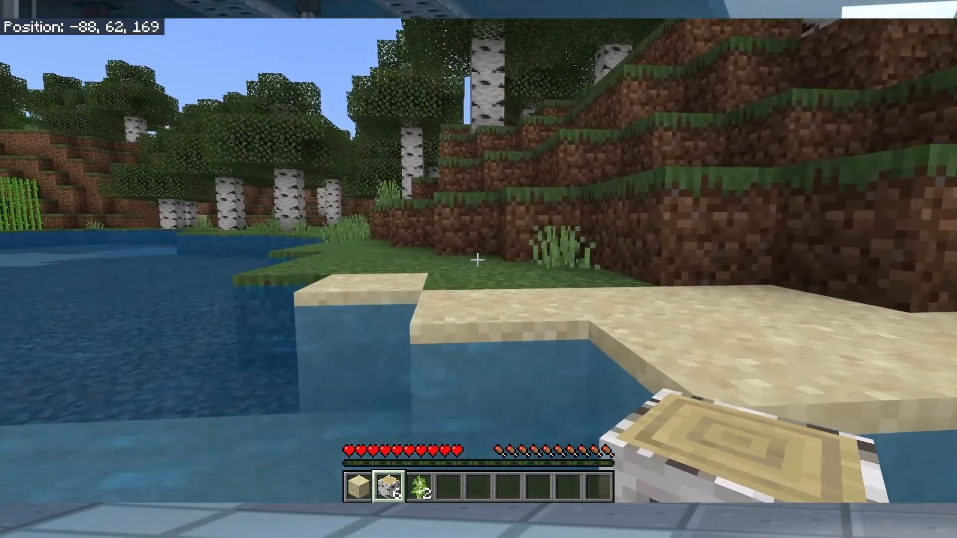
{"action": "key", "text": "w"}
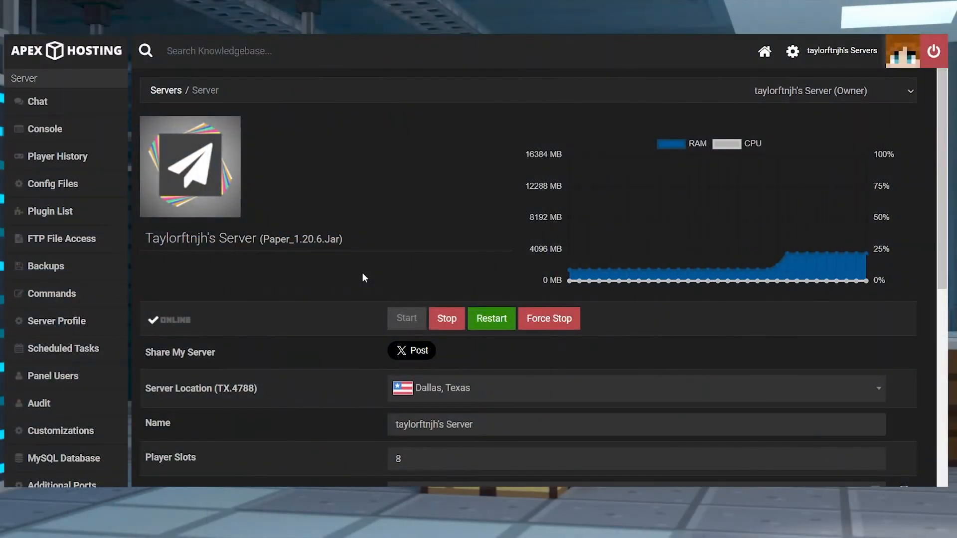
{"action": "mouse_move", "coordinate": [446, 289]}
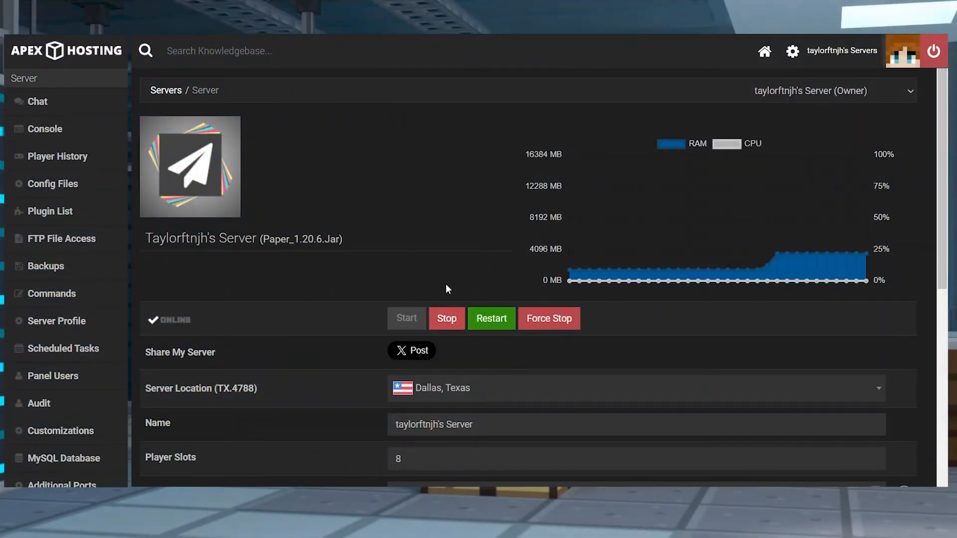
{"action": "left_click", "coordinate": [446, 318]}
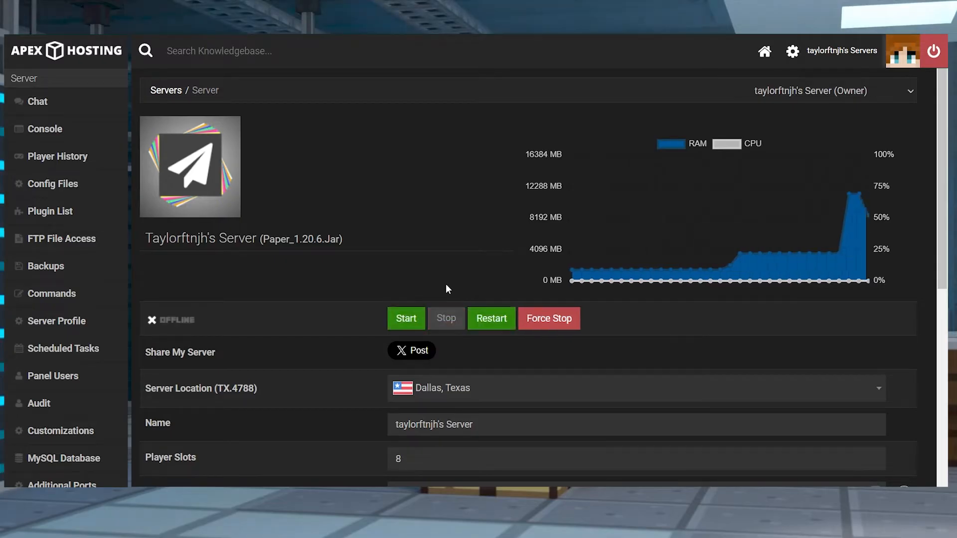
{"action": "mouse_move", "coordinate": [61, 430]}
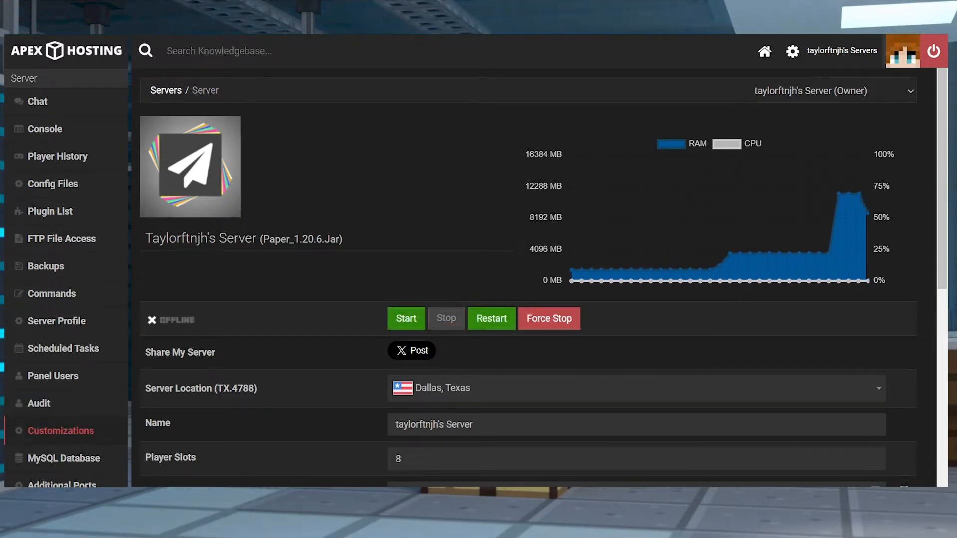
{"action": "left_click", "coordinate": [61, 430]}
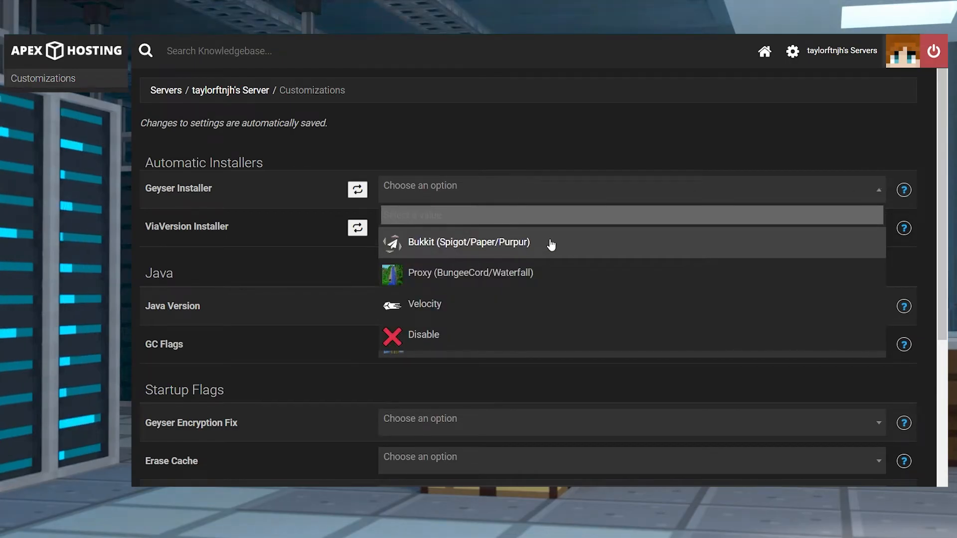
- Queue the Bukkit Geyser installer and restart the server to install it
{"action": "left_click", "coordinate": [468, 243]}
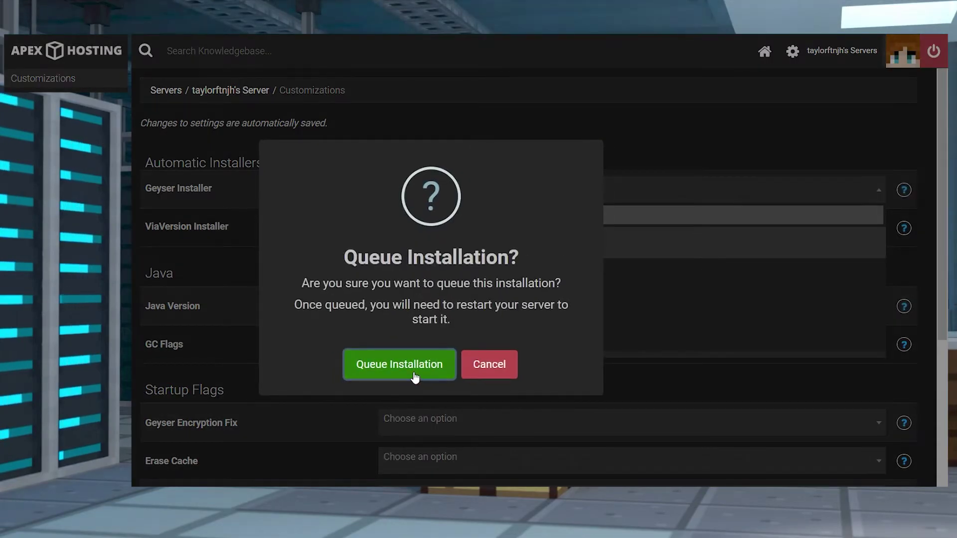
{"action": "left_click", "coordinate": [399, 365]}
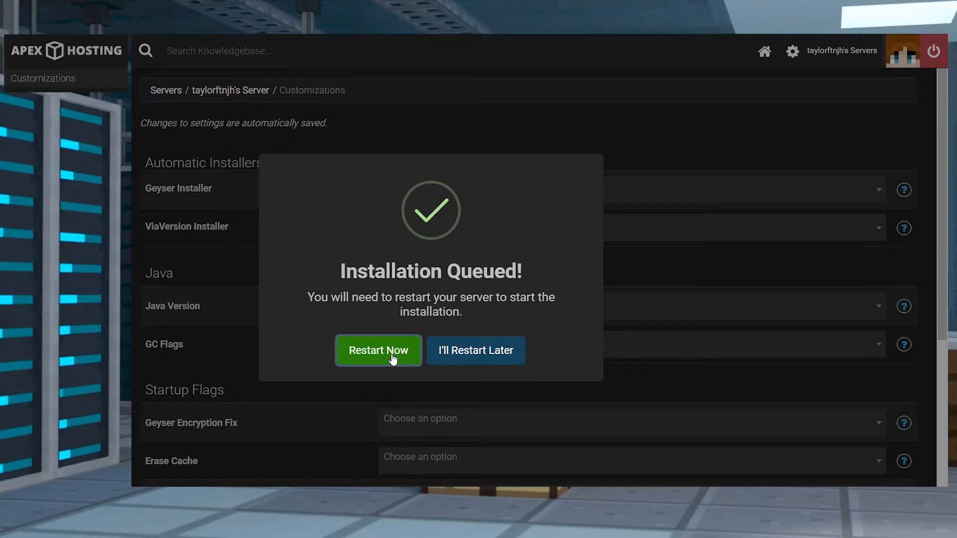
{"action": "left_click", "coordinate": [378, 349]}
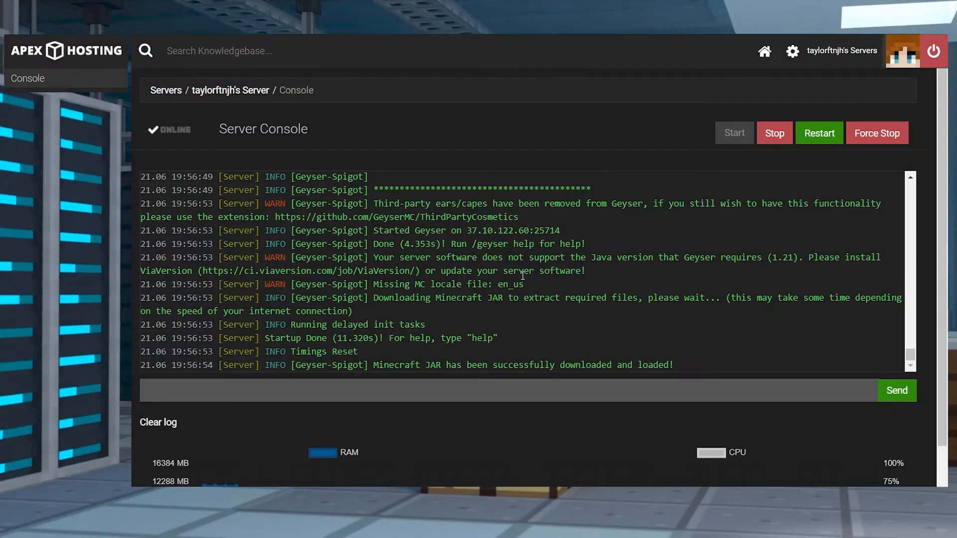
{"action": "double_click", "coordinate": [656, 365]}
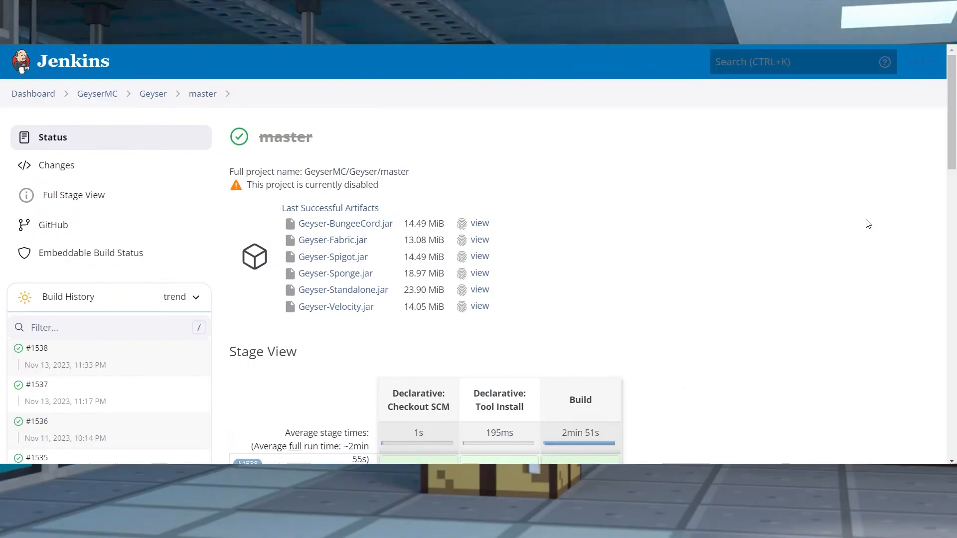
{"action": "mouse_move", "coordinate": [572, 234]}
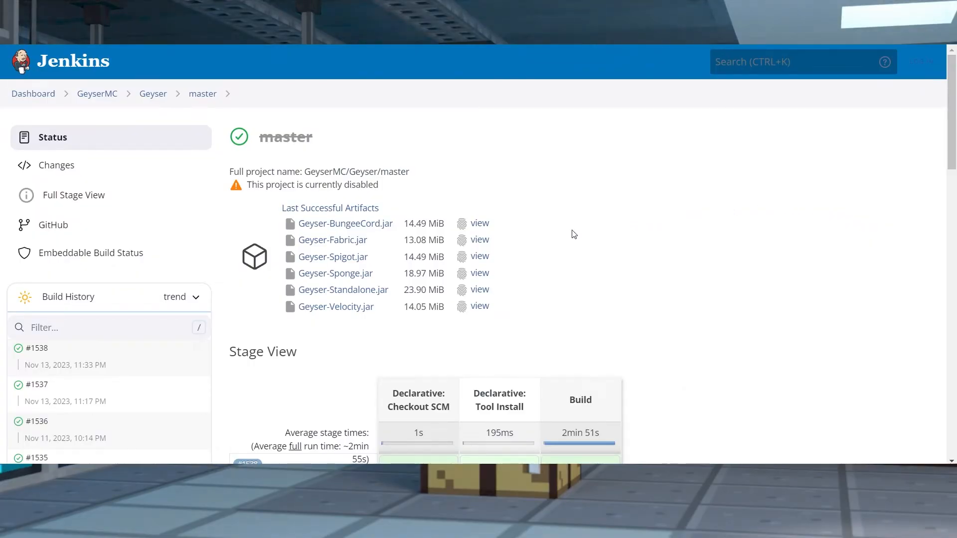
{"action": "mouse_move", "coordinate": [333, 256]}
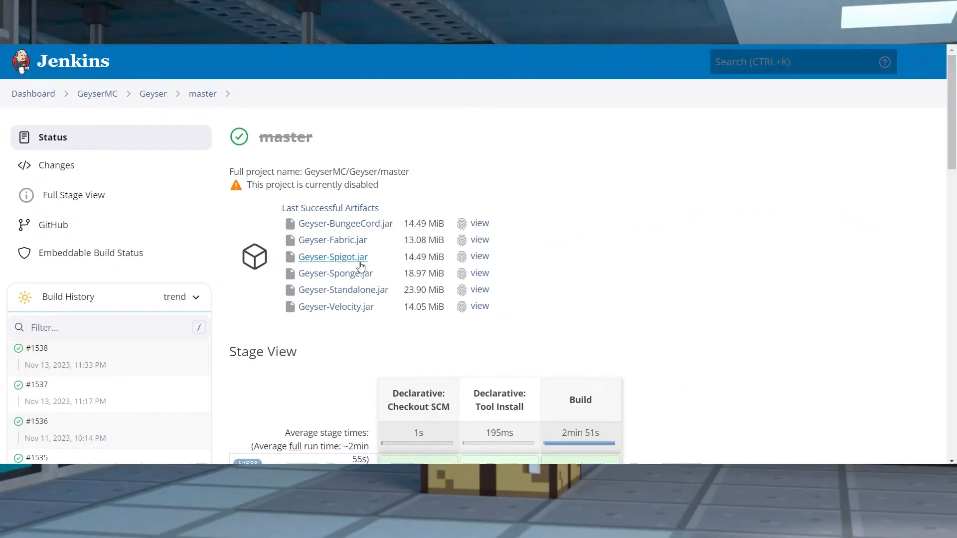
{"action": "mouse_move", "coordinate": [347, 267]}
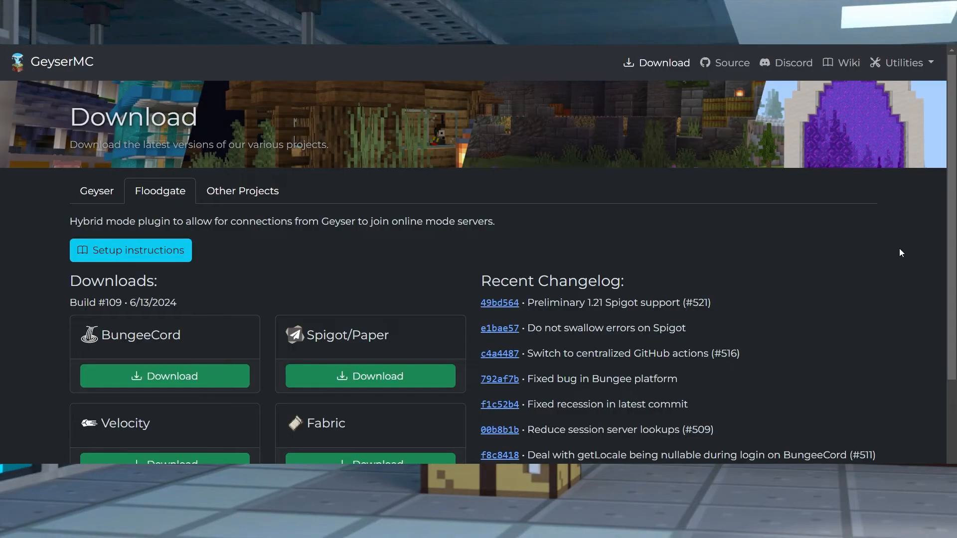
{"action": "mouse_move", "coordinate": [444, 304]}
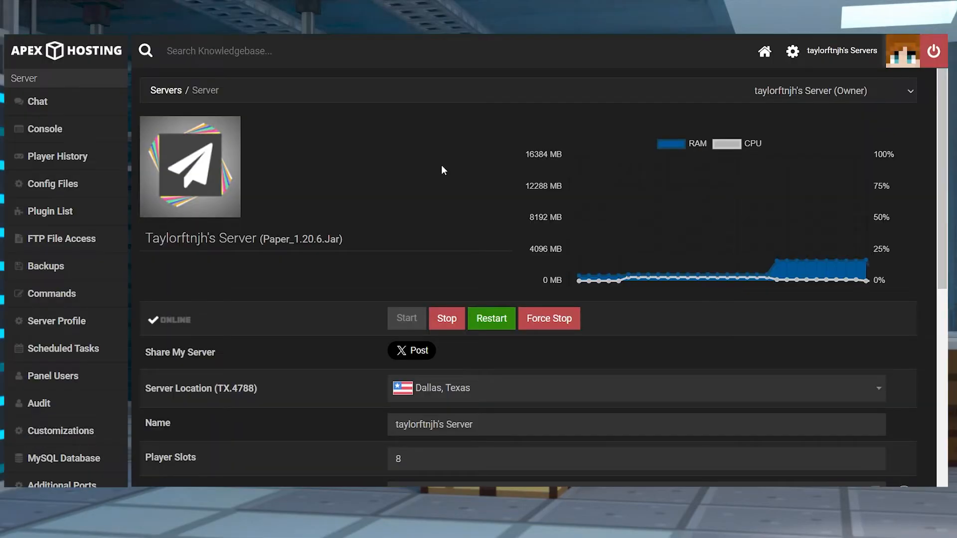
{"action": "mouse_move", "coordinate": [446, 318]}
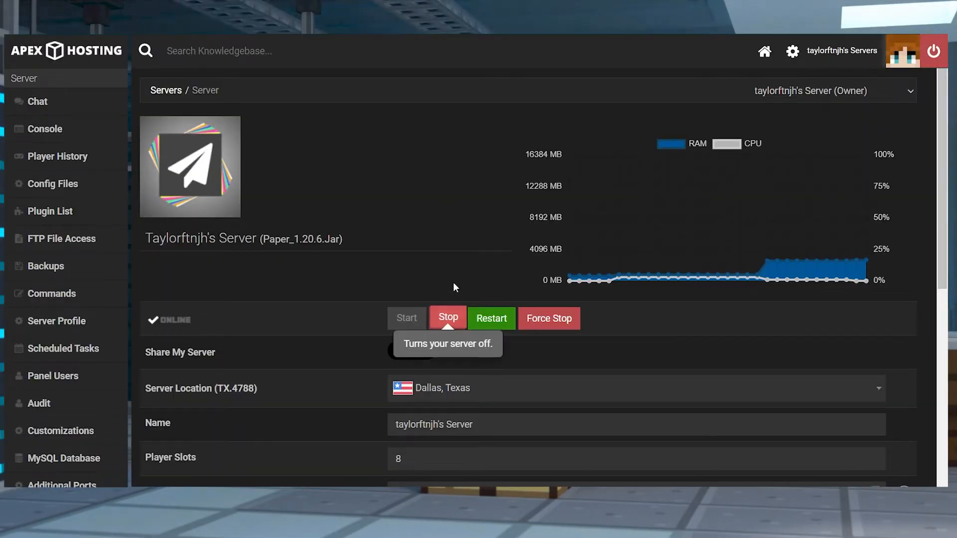
- Upload the floodgate-spigot jar from Downloads through FTP File Access
{"action": "scroll", "scroll_direction": "down", "scroll_amount": 3}
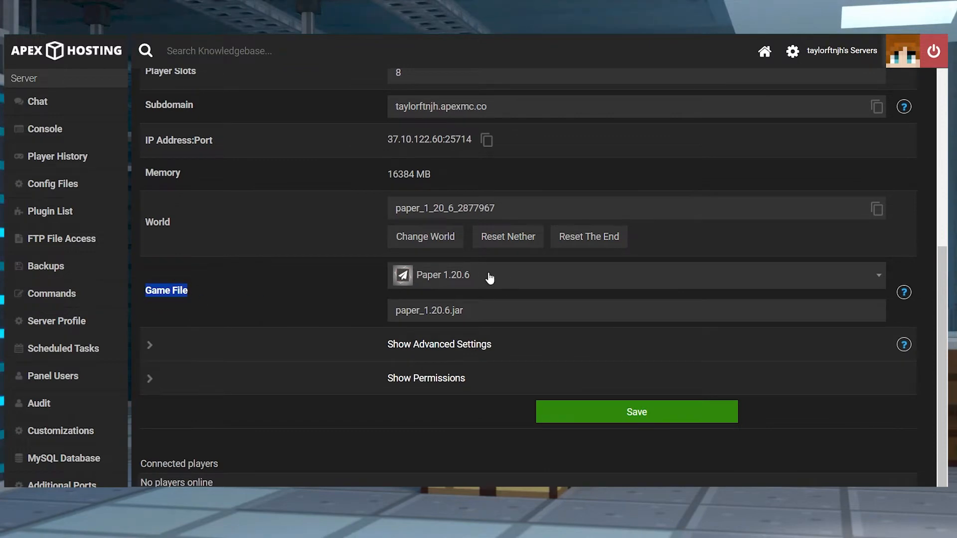
{"action": "mouse_move", "coordinate": [505, 276]}
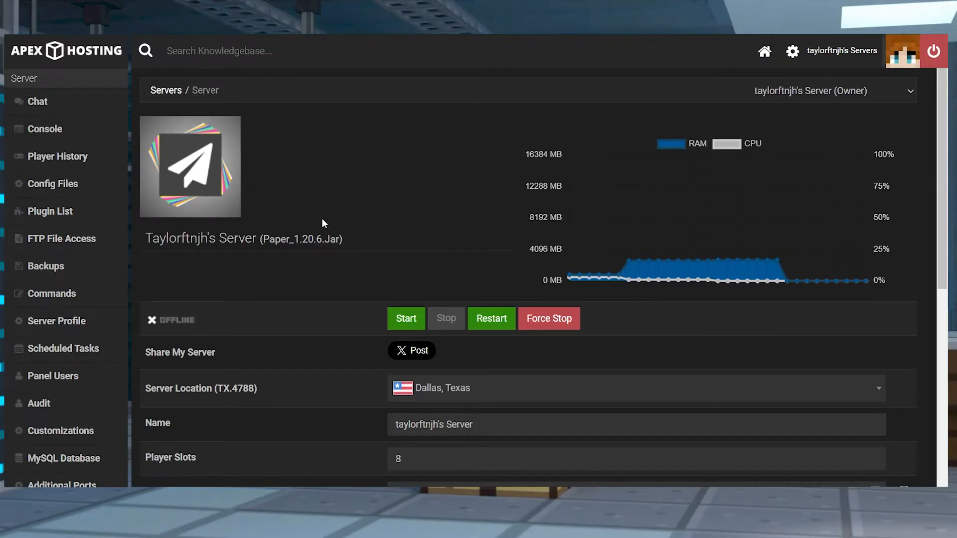
{"action": "mouse_move", "coordinate": [60, 238]}
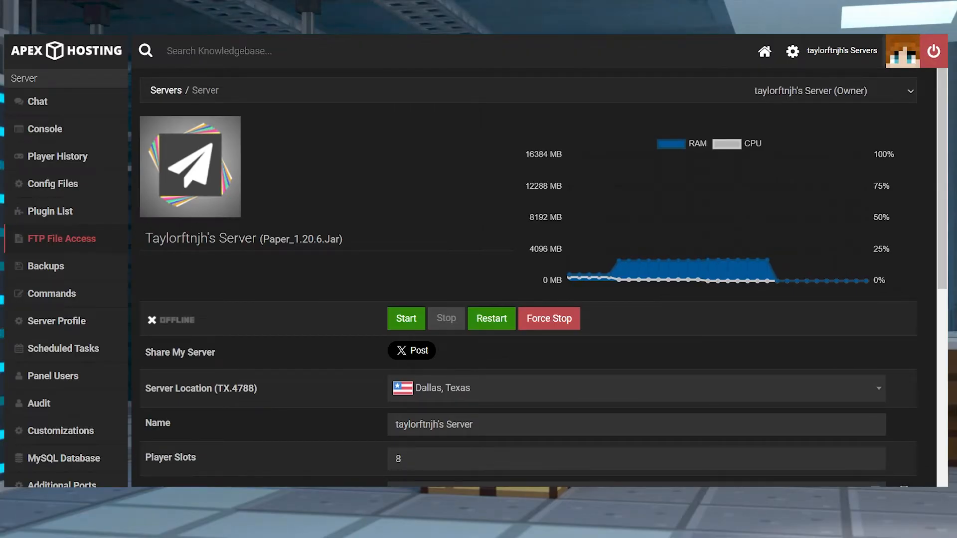
{"action": "left_click", "coordinate": [60, 238]}
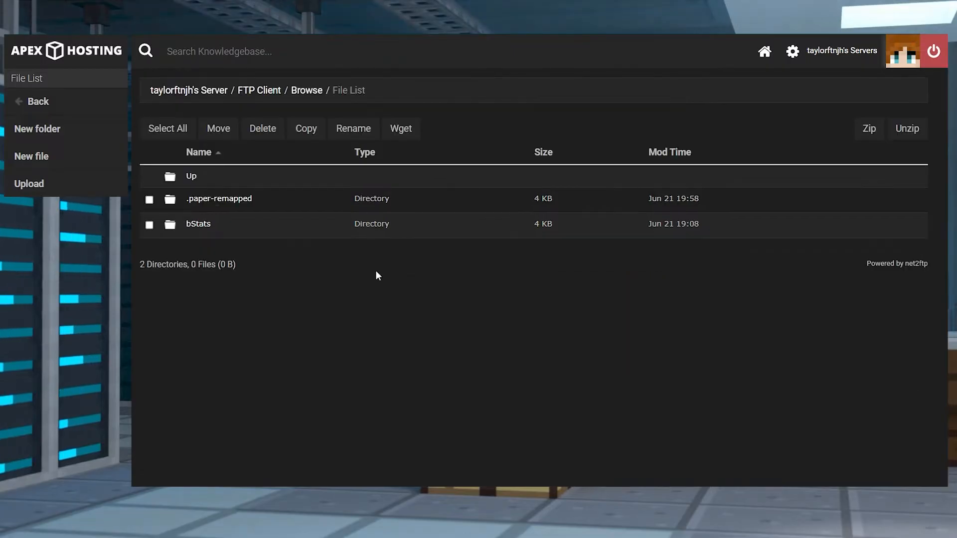
{"action": "left_click", "coordinate": [29, 183]}
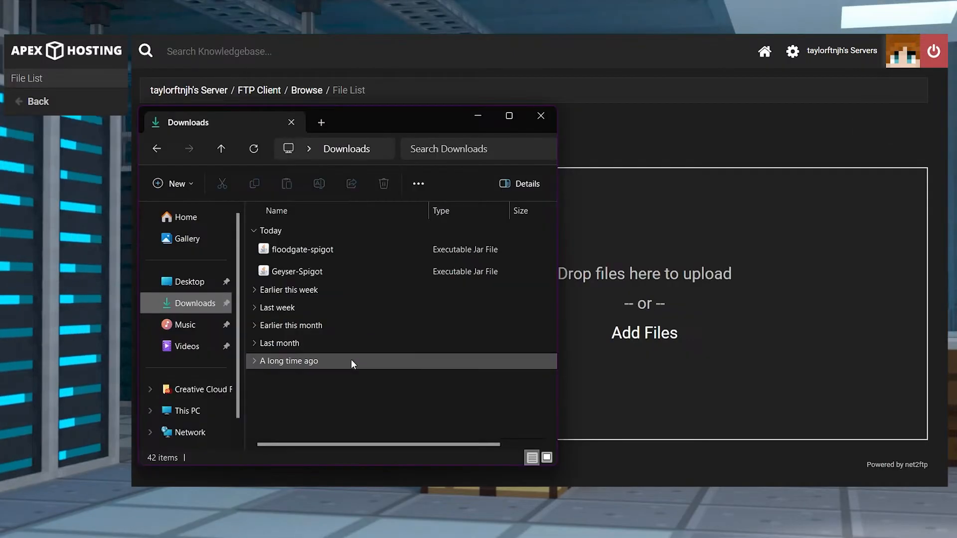
{"action": "left_click", "coordinate": [303, 249]}
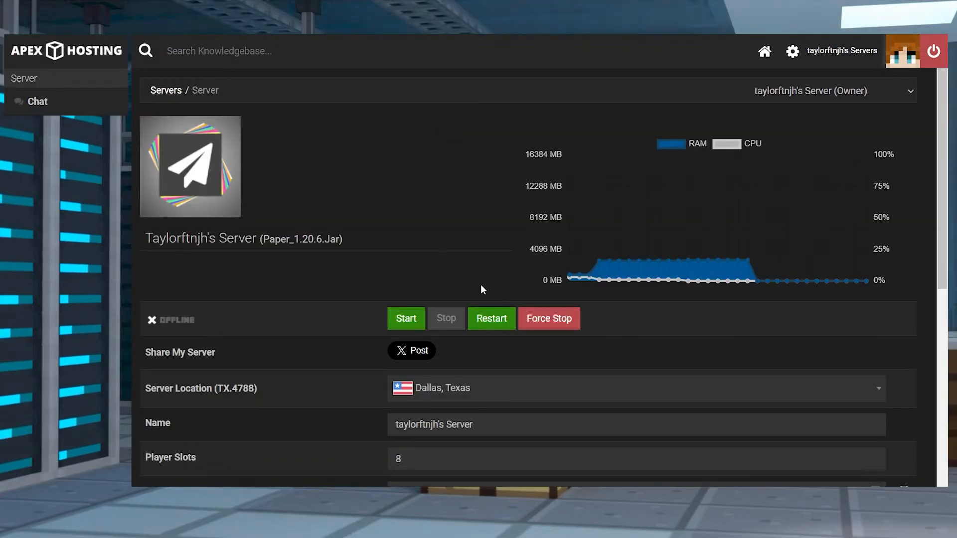
{"action": "mouse_move", "coordinate": [464, 254]}
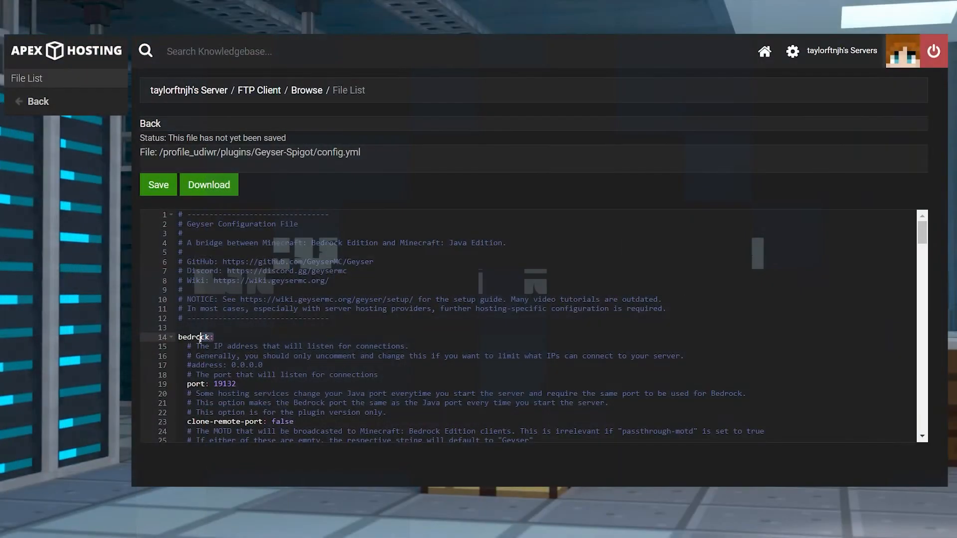
- Replace the 0.0.0.0 bedrock address in config.yml with server IP 37.10.122.60
{"action": "double_click", "coordinate": [246, 365]}
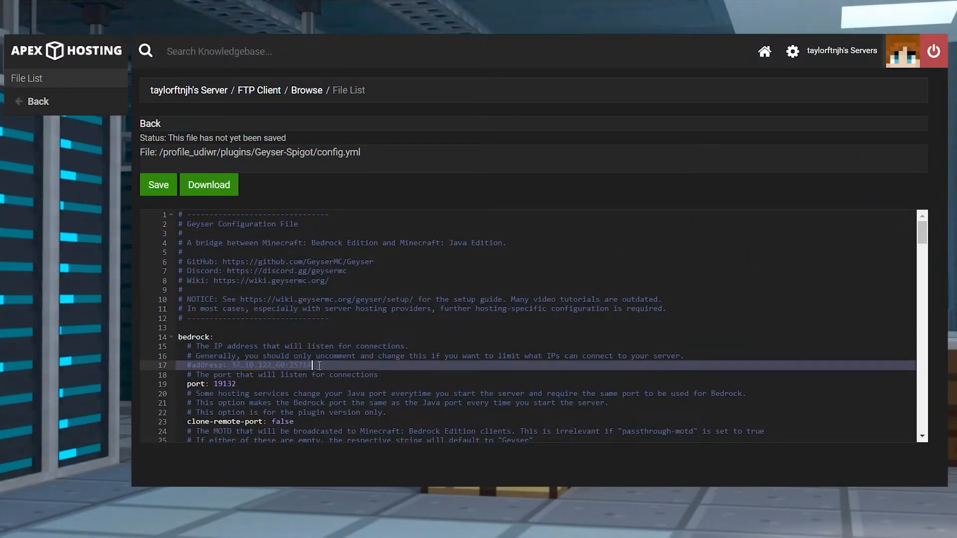
{"action": "key", "text": "Backspace"}
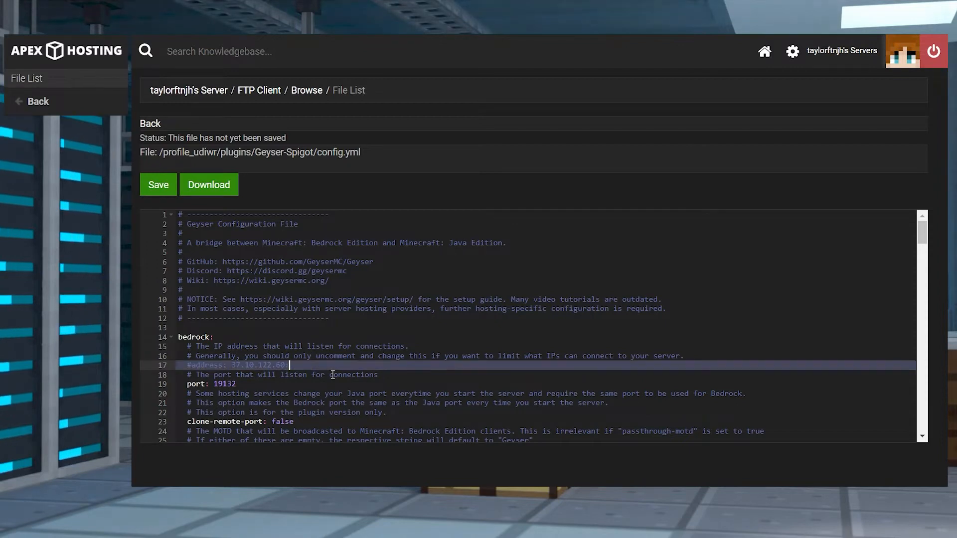
{"action": "double_click", "coordinate": [224, 384]}
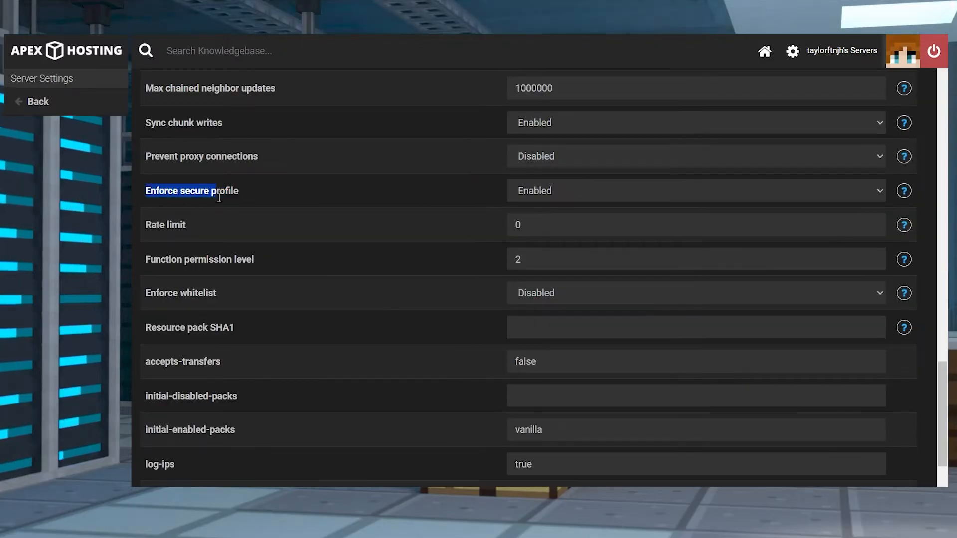
- Set Enforce secure profile to Disabled in Server Settings
{"action": "left_click", "coordinate": [694, 190]}
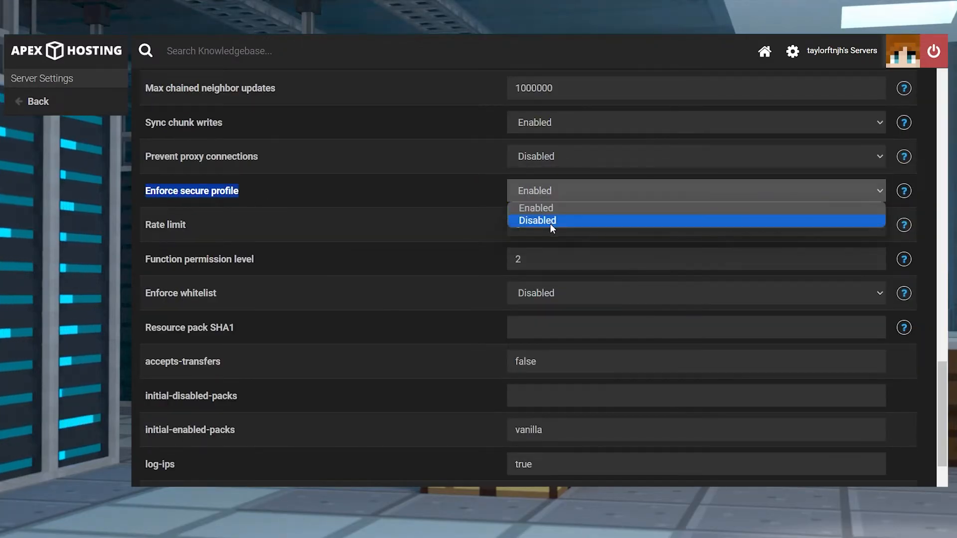
{"action": "left_click", "coordinate": [536, 220]}
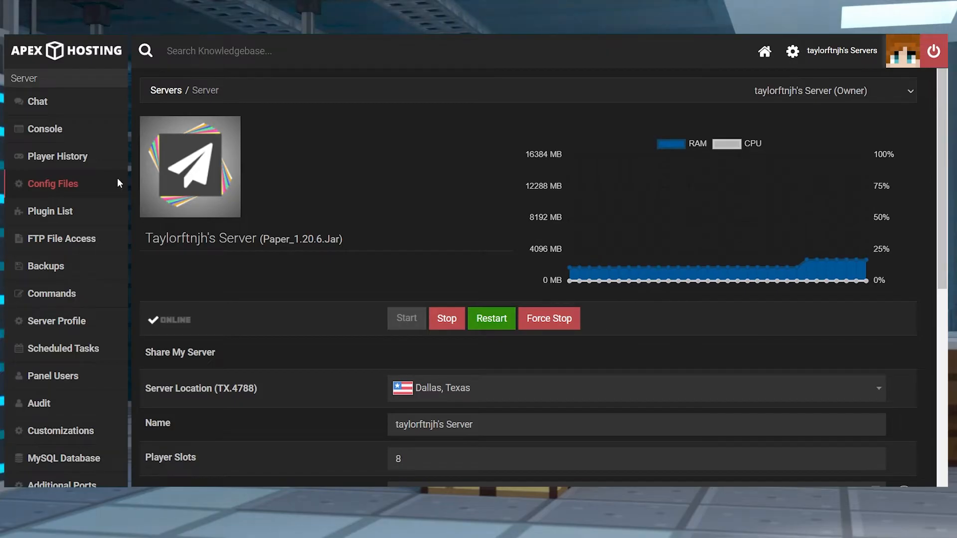
- In Config Files > Server Settings, set Enforce secure profile to Disabled
{"action": "left_click", "coordinate": [53, 184]}
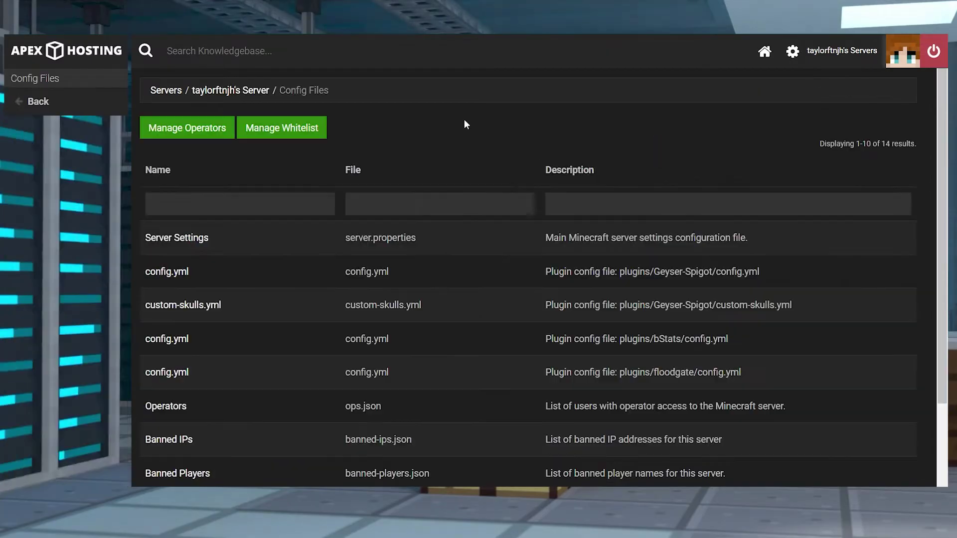
{"action": "mouse_move", "coordinate": [352, 243]}
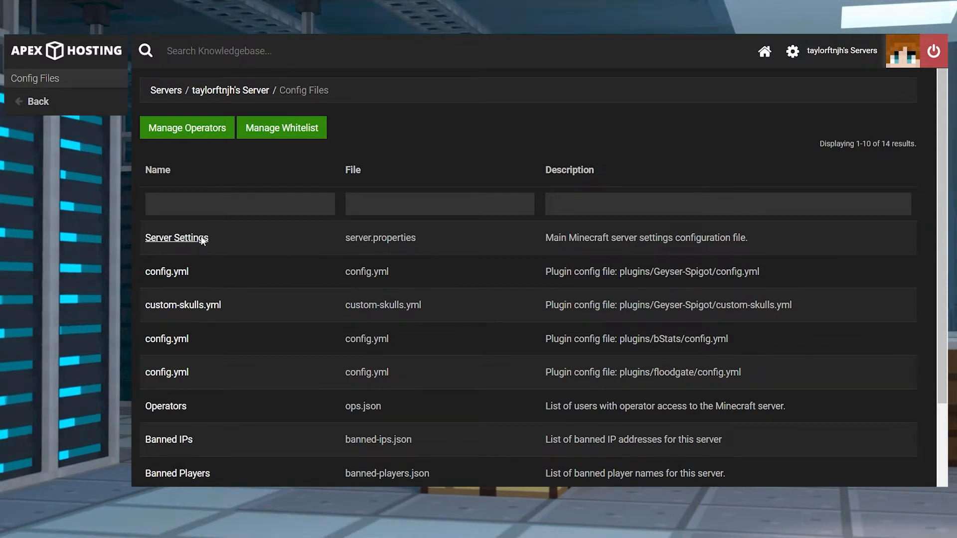
{"action": "left_click", "coordinate": [176, 237]}
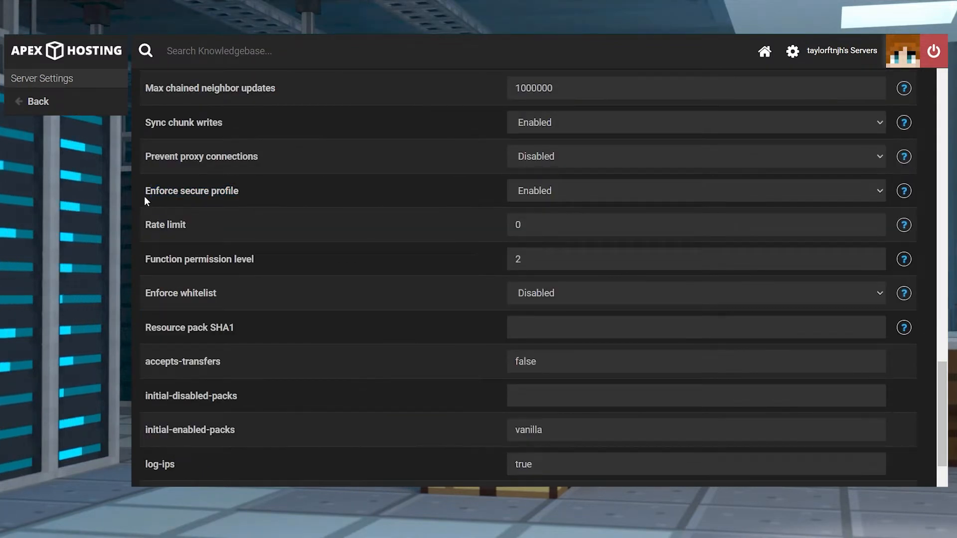
{"action": "left_click", "coordinate": [694, 191]}
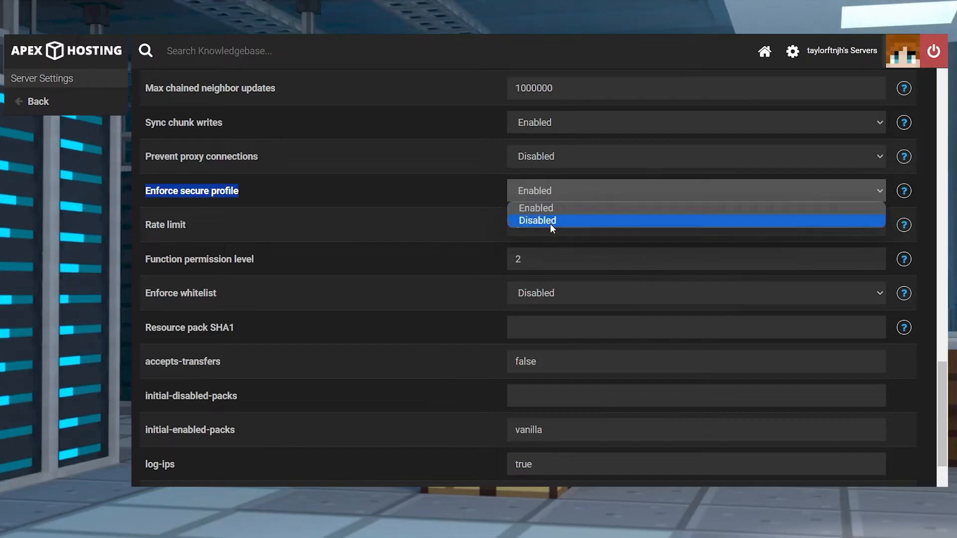
{"action": "left_click", "coordinate": [536, 221]}
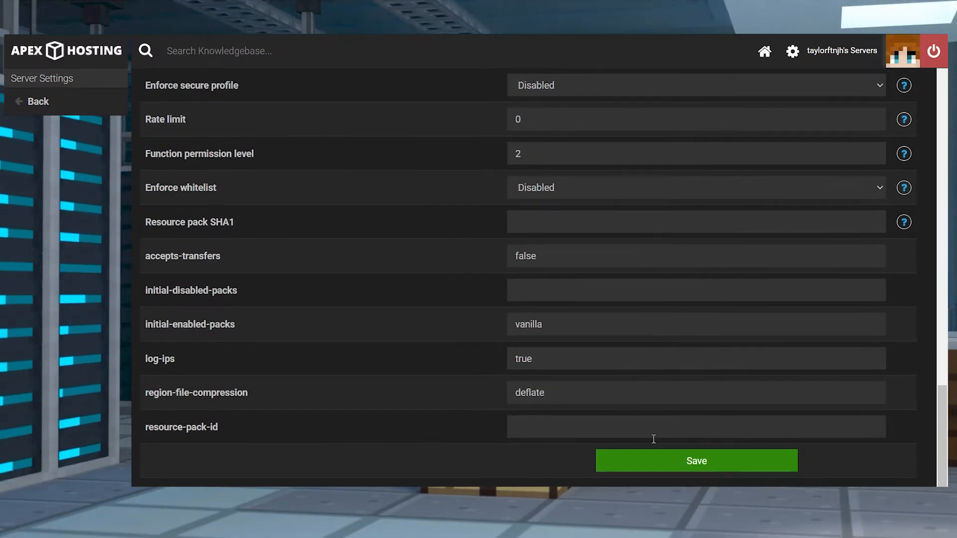
- Save the setting, restart the server, and return to the overview
{"action": "left_click", "coordinate": [696, 461]}
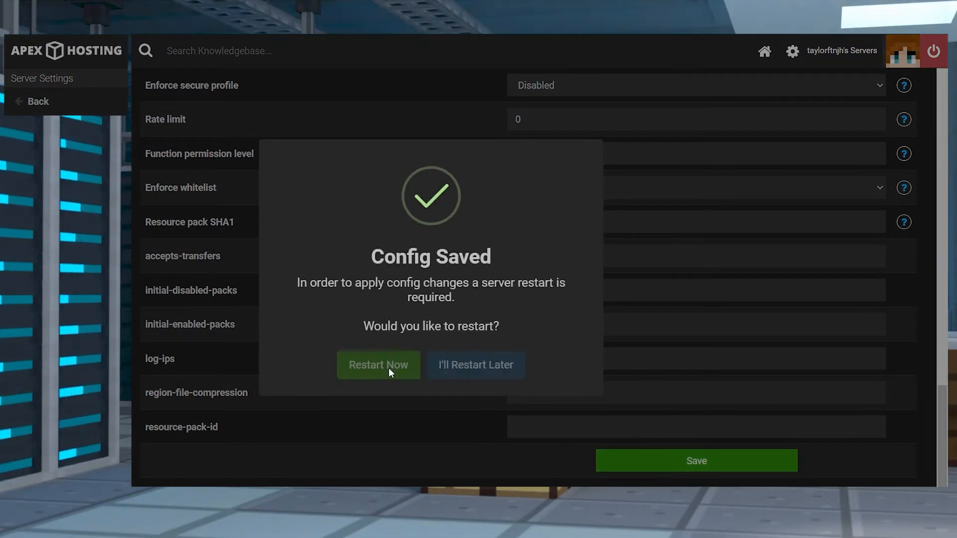
{"action": "left_click", "coordinate": [475, 365]}
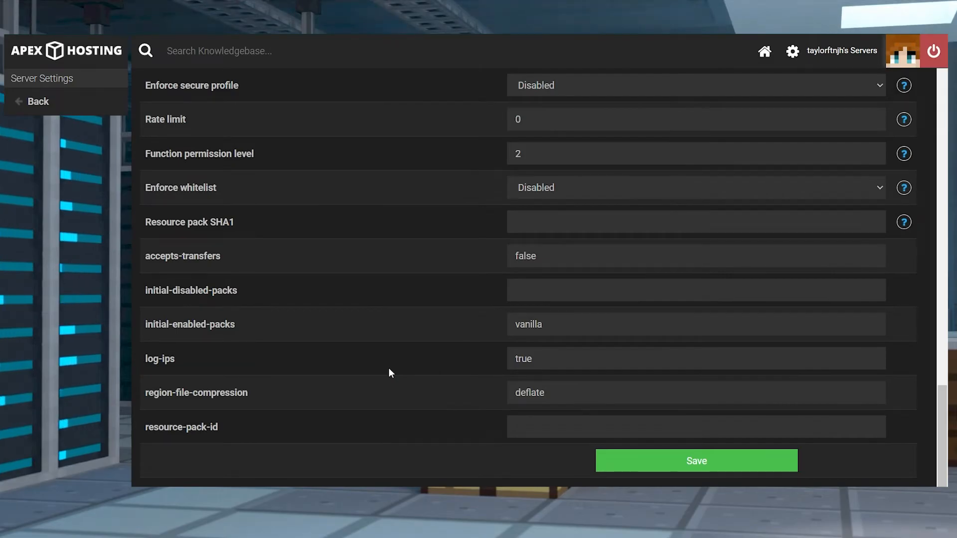
{"action": "left_click", "coordinate": [37, 101]}
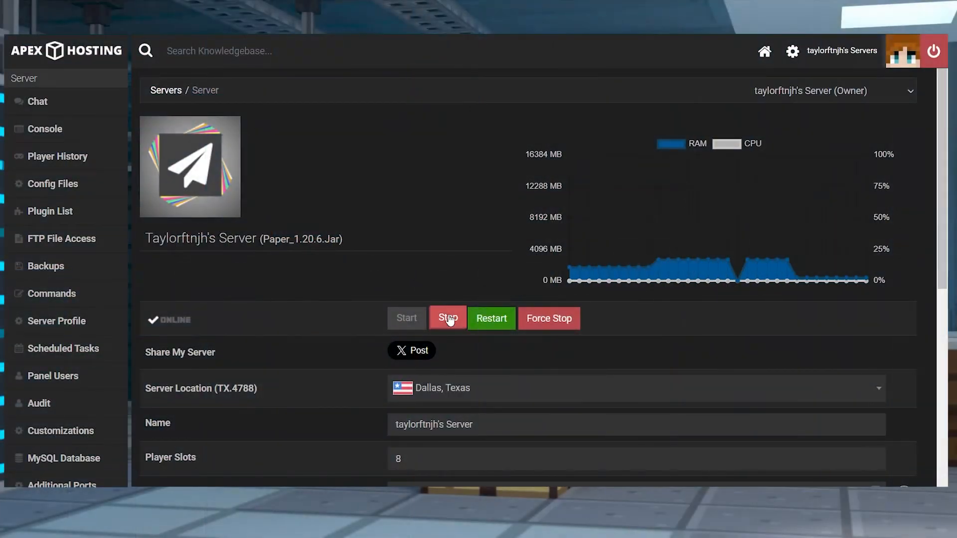
{"action": "mouse_move", "coordinate": [453, 281]}
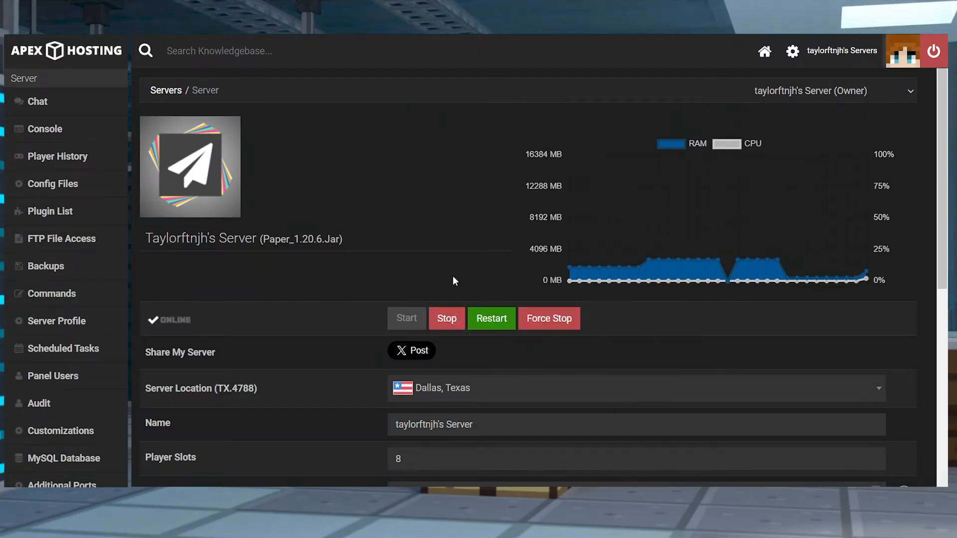
- Stop the server and browse into plugins > Geyser-Spigot in FTP File Access
{"action": "left_click", "coordinate": [446, 318]}
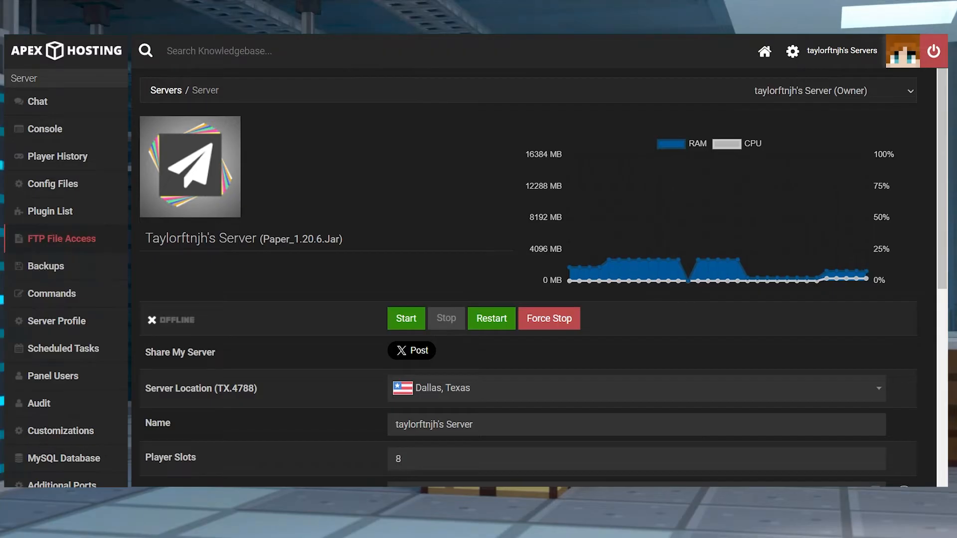
{"action": "left_click", "coordinate": [60, 238]}
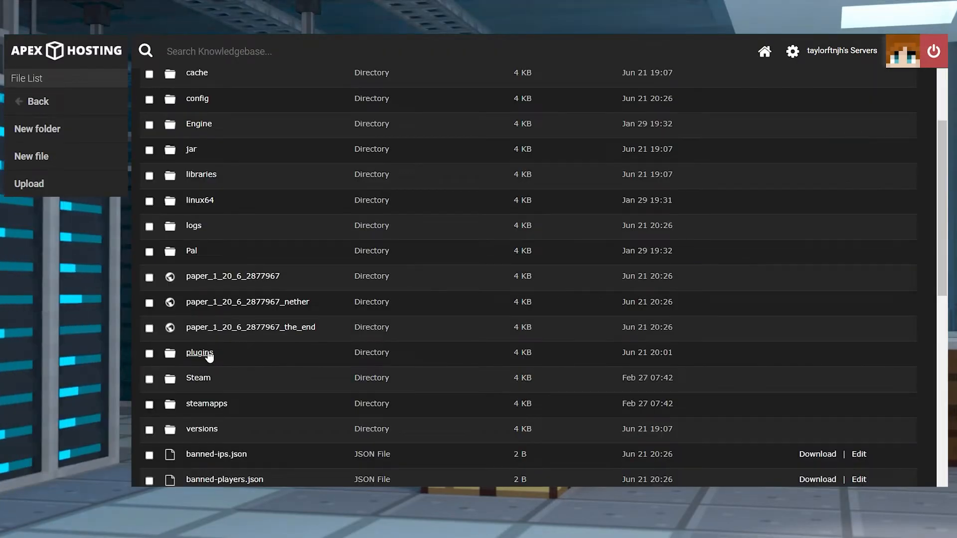
{"action": "left_click", "coordinate": [200, 352]}
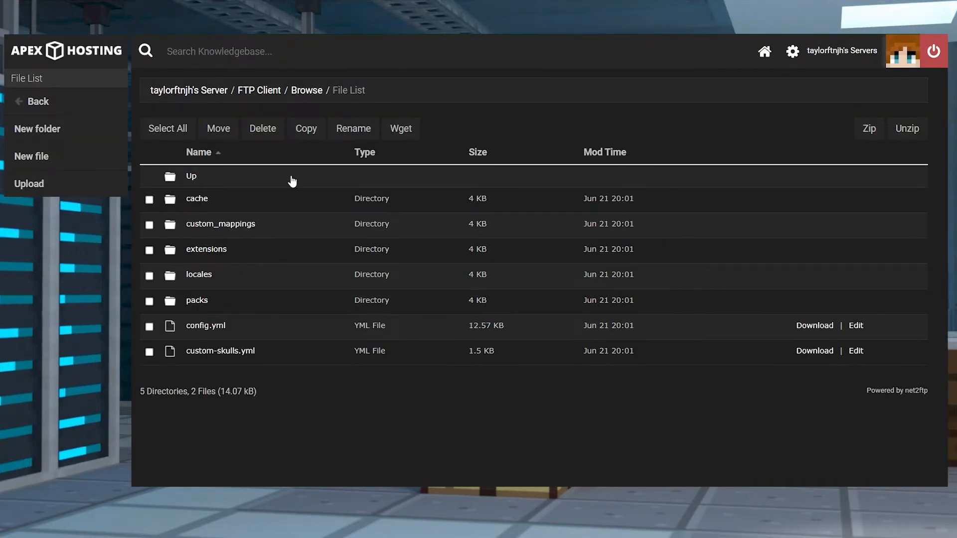
{"action": "mouse_move", "coordinate": [278, 327]}
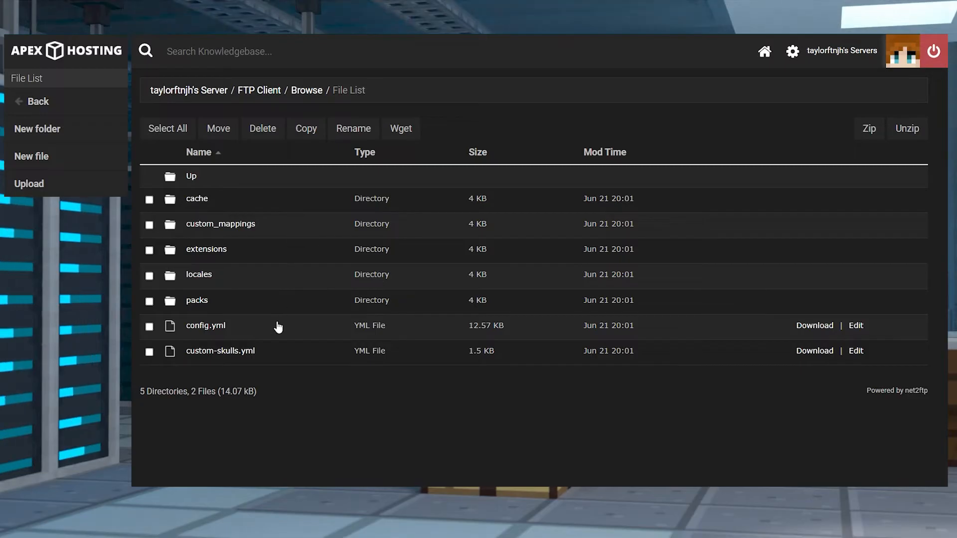
{"action": "mouse_move", "coordinate": [855, 325]}
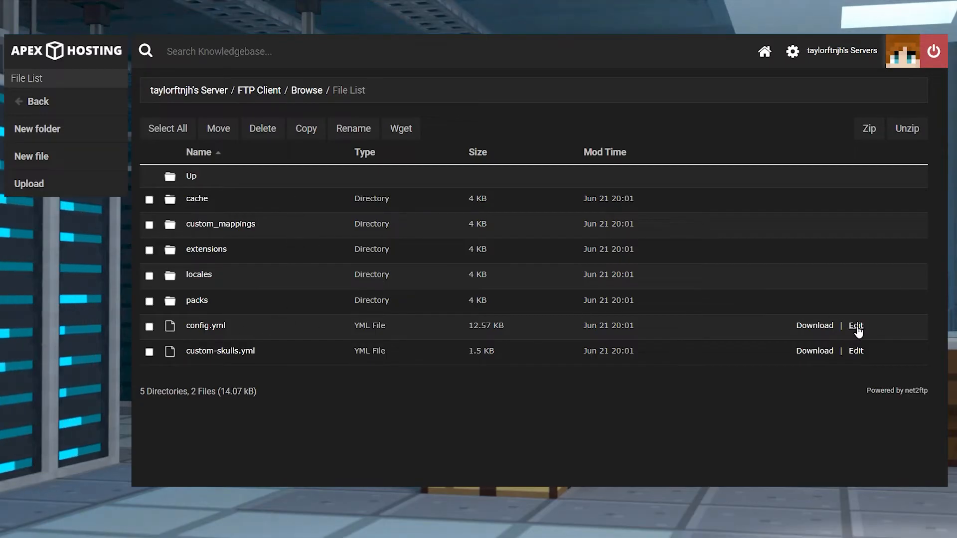
- Edit config.yml and set the remote port to 25714
{"action": "left_click", "coordinate": [855, 325]}
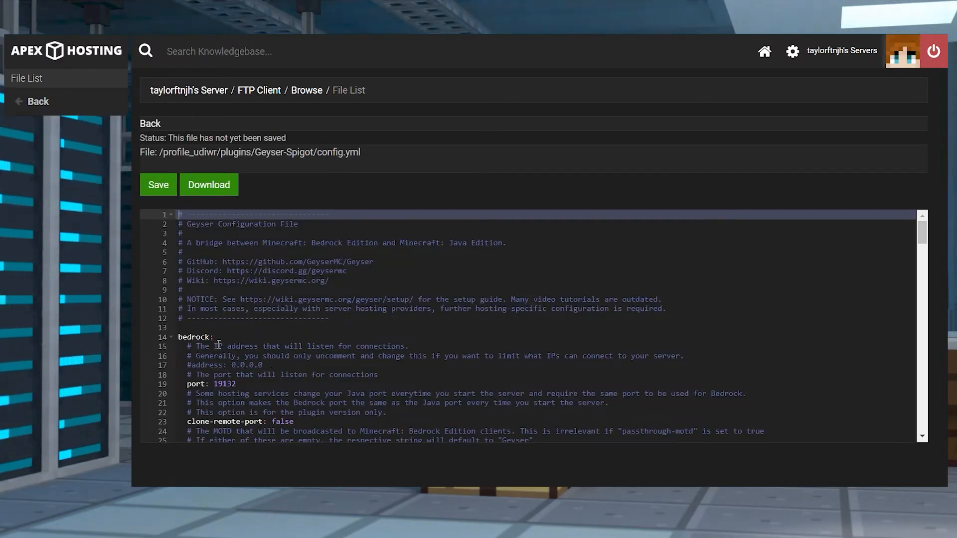
{"action": "left_click", "coordinate": [230, 336]}
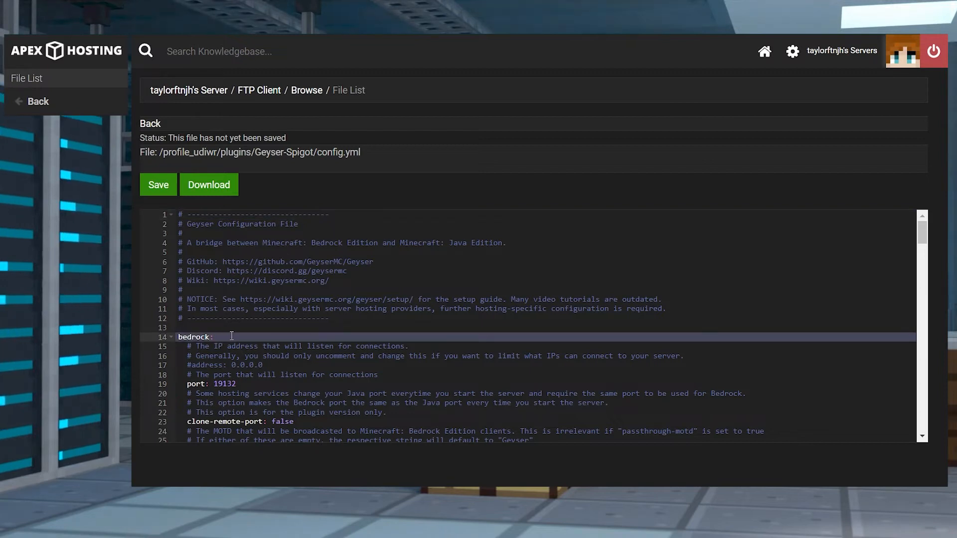
{"action": "double_click", "coordinate": [247, 365]}
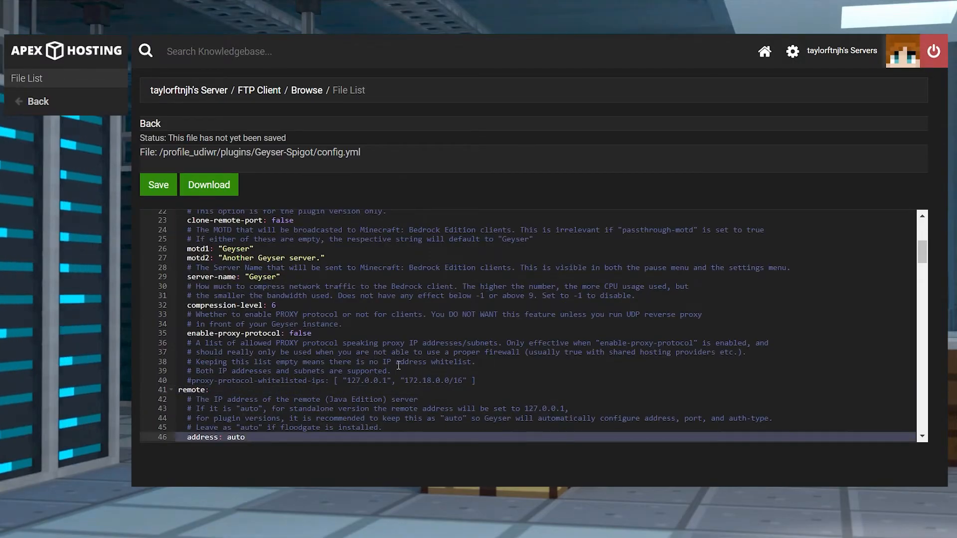
{"action": "left_click", "coordinate": [246, 437]}
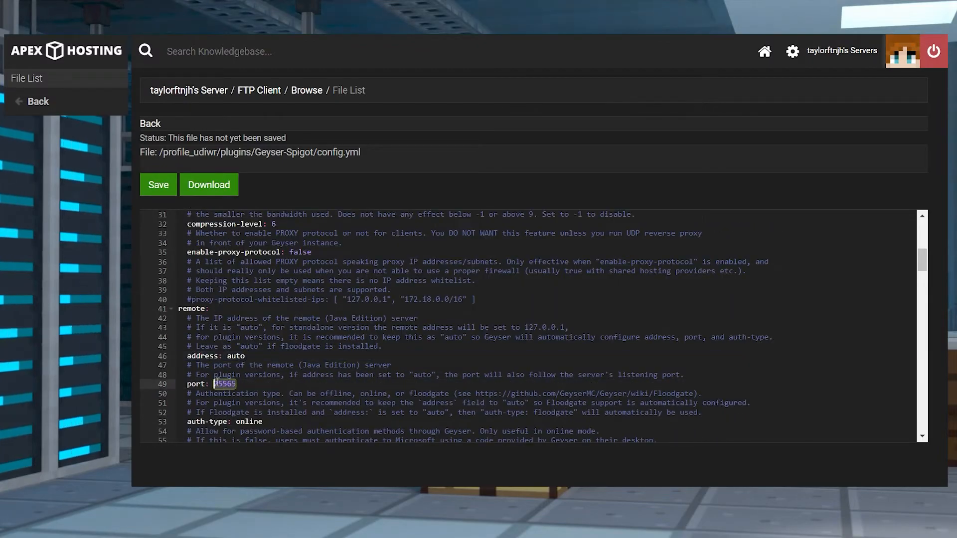
{"action": "type", "text": "25714"}
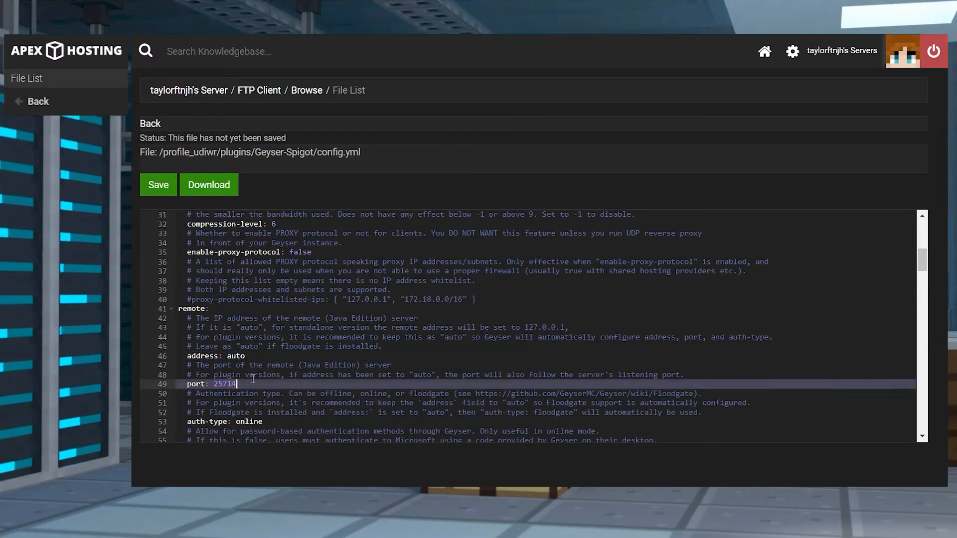
- Change the remote auth-type from online to floodgate
{"action": "scroll", "scroll_direction": "down", "scroll_amount": 3}
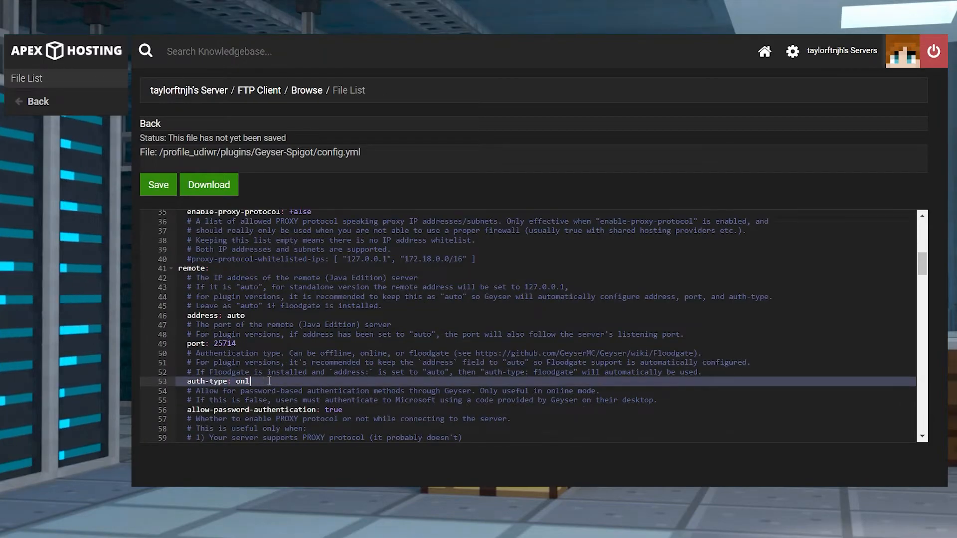
{"action": "type", "text": "floodgate"}
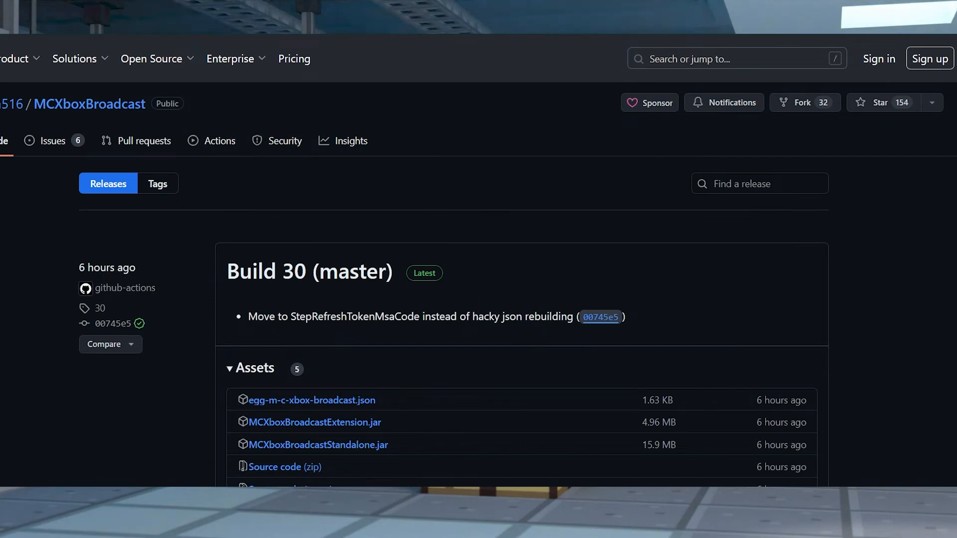
{"action": "mouse_move", "coordinate": [943, 336]}
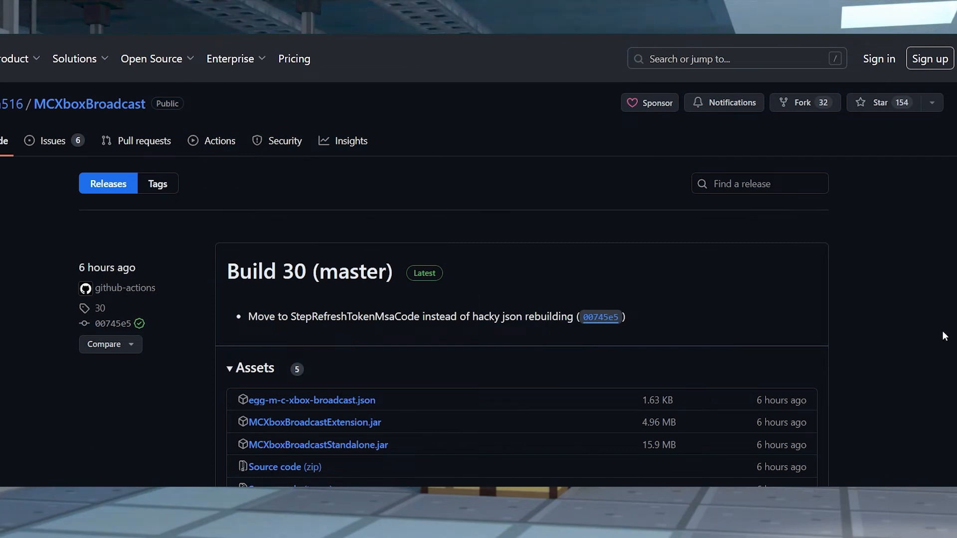
{"action": "scroll", "scroll_direction": "down", "scroll_amount": 3}
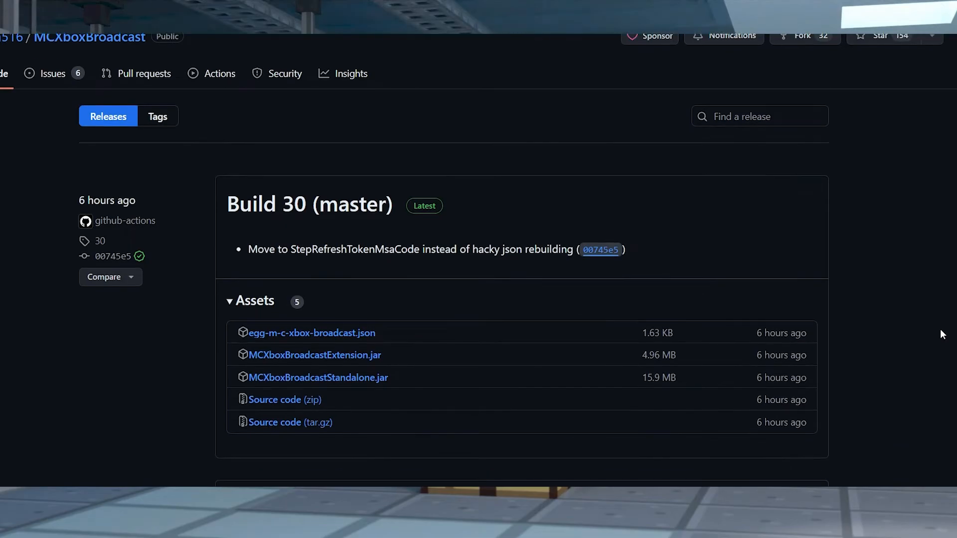
{"action": "scroll", "scroll_direction": "up", "scroll_amount": 3}
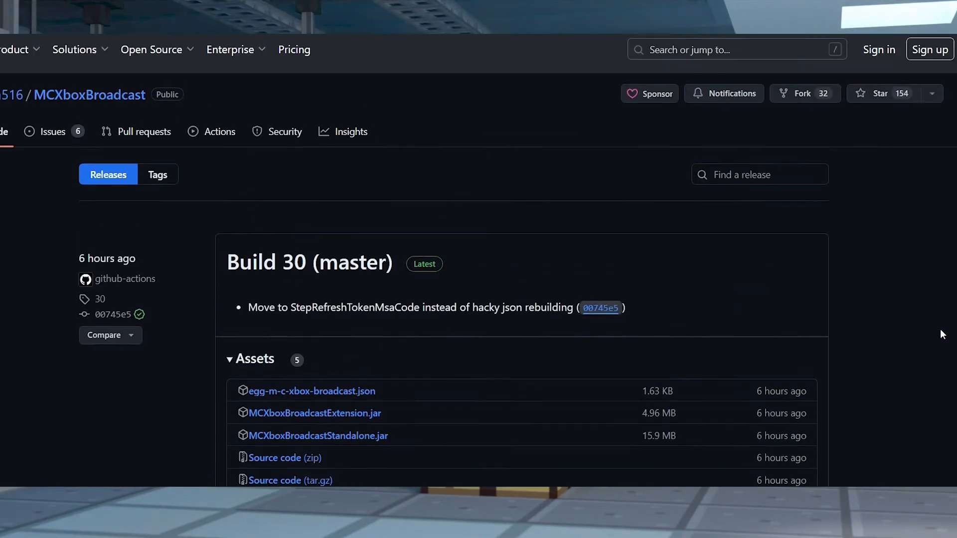
{"action": "scroll", "scroll_direction": "down", "scroll_amount": 3}
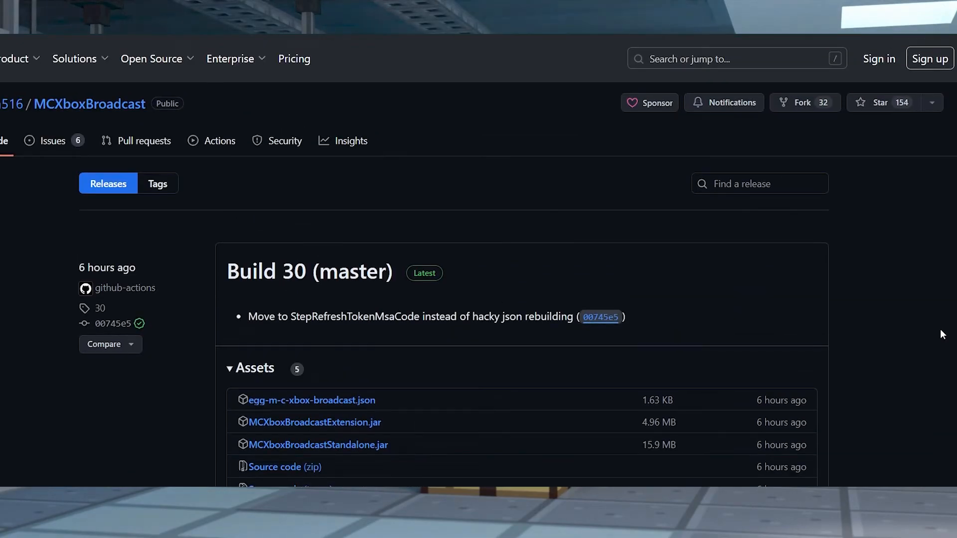
{"action": "mouse_move", "coordinate": [839, 435]}
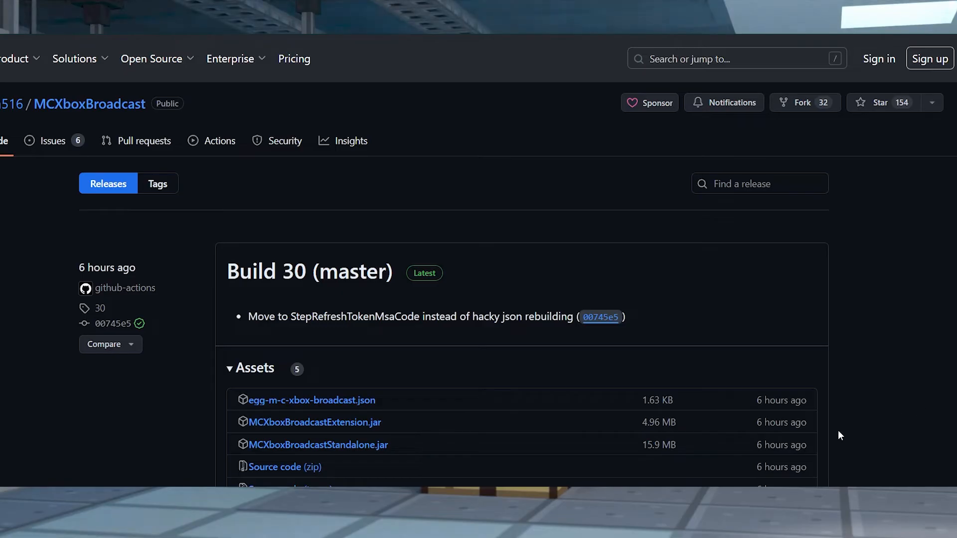
{"action": "mouse_move", "coordinate": [419, 450]}
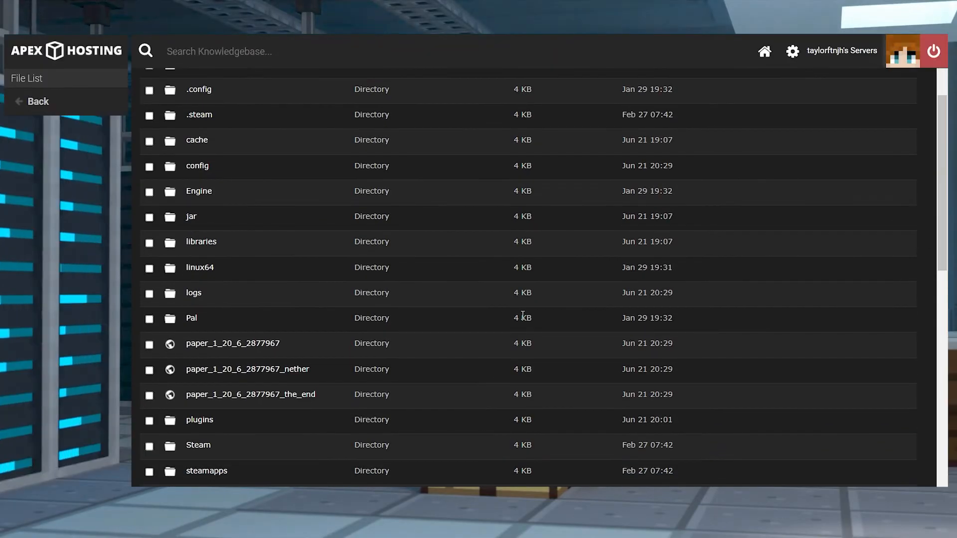
{"action": "mouse_move", "coordinate": [279, 416]}
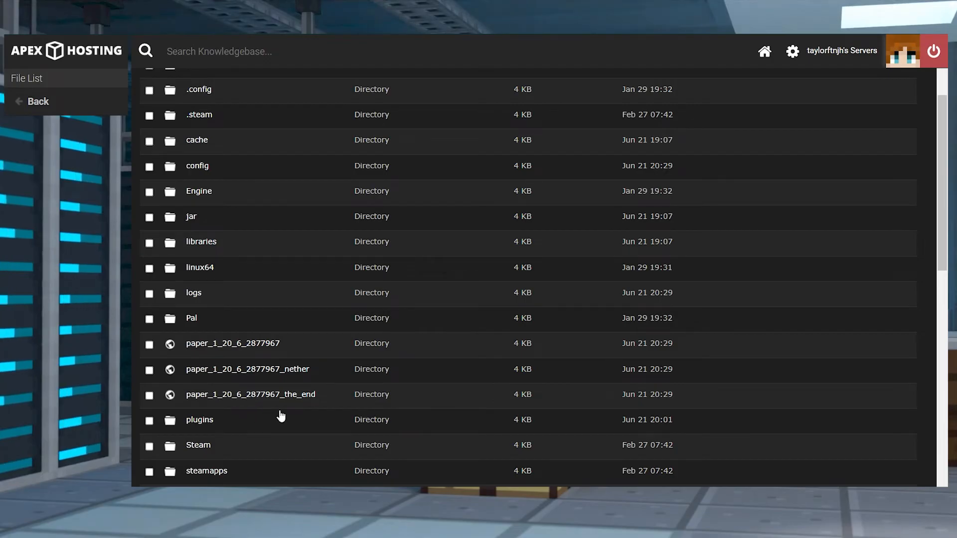
- Enter the plugins folder in the FTP file list
{"action": "left_click", "coordinate": [199, 420]}
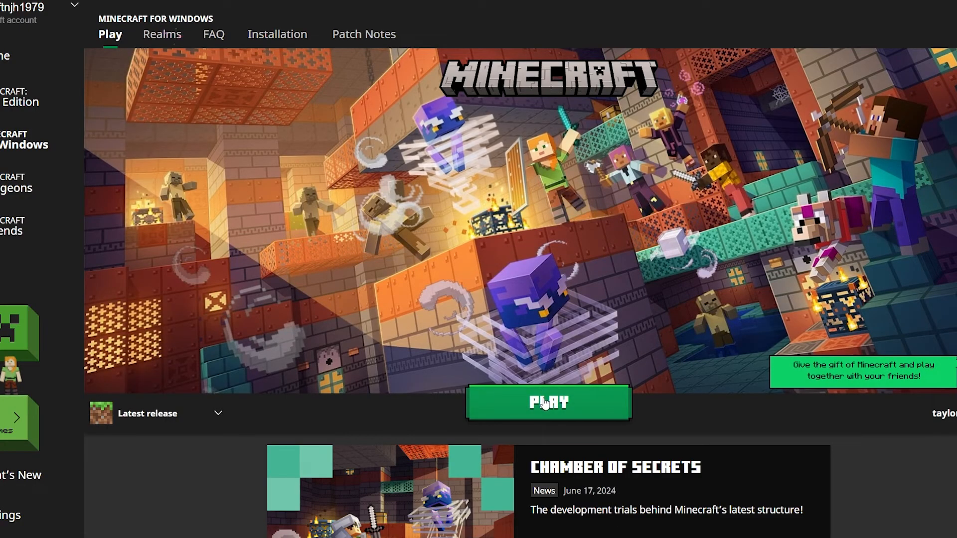
{"action": "mouse_move", "coordinate": [545, 389]}
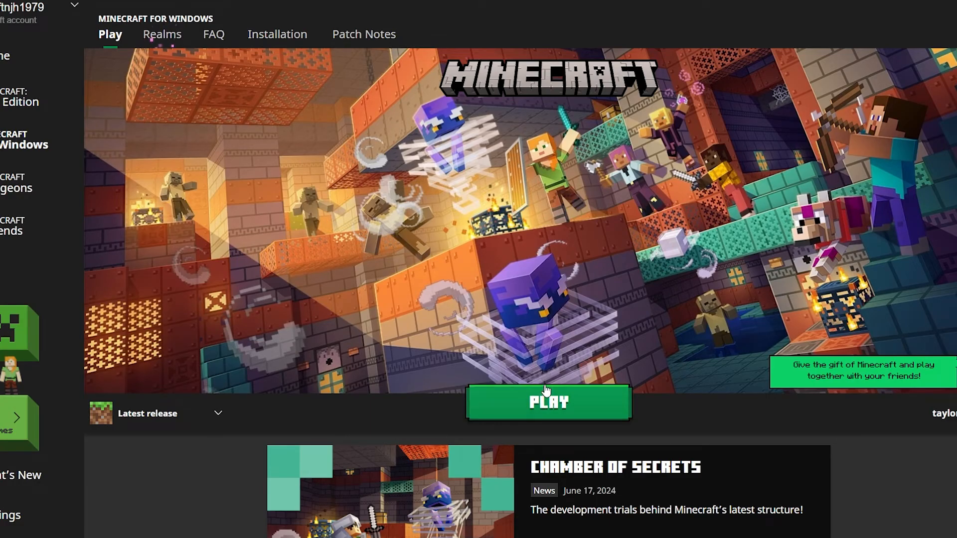
- Launch Minecraft Bedrock and go to the Servers list
{"action": "left_click", "coordinate": [547, 401]}
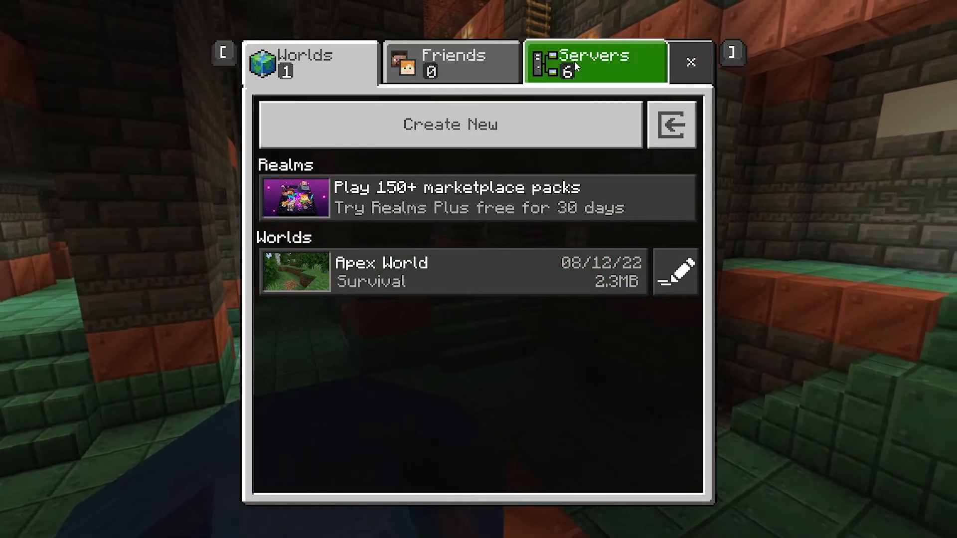
{"action": "left_click", "coordinate": [594, 61]}
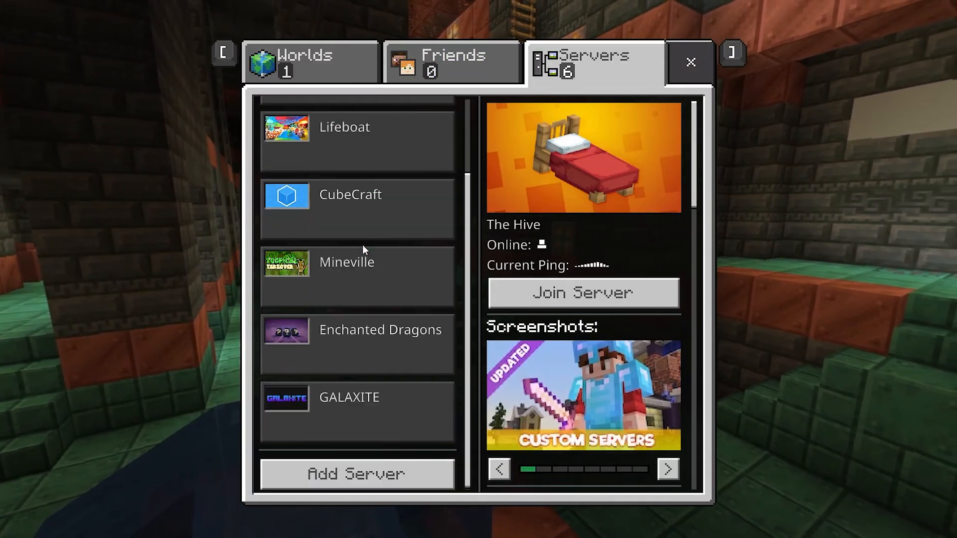
{"action": "left_click", "coordinate": [311, 62]}
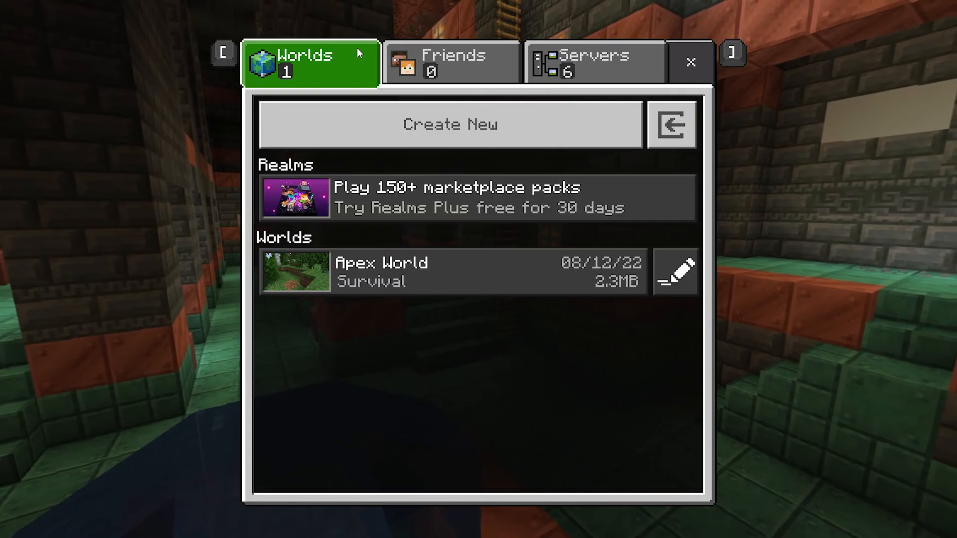
{"action": "left_click", "coordinate": [593, 61]}
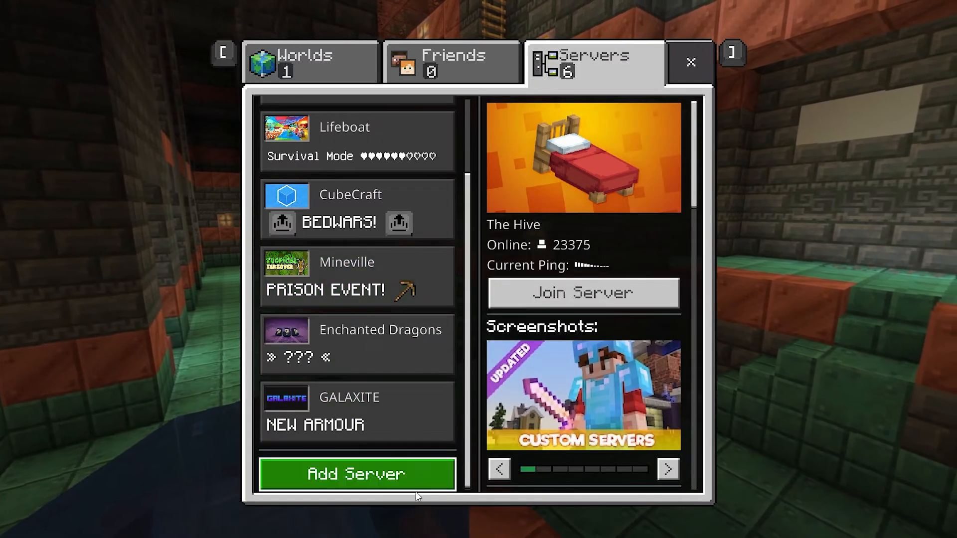
- Add external server 'my server' at 37.10.122.60 port 25714 and join it
{"action": "left_click", "coordinate": [356, 473]}
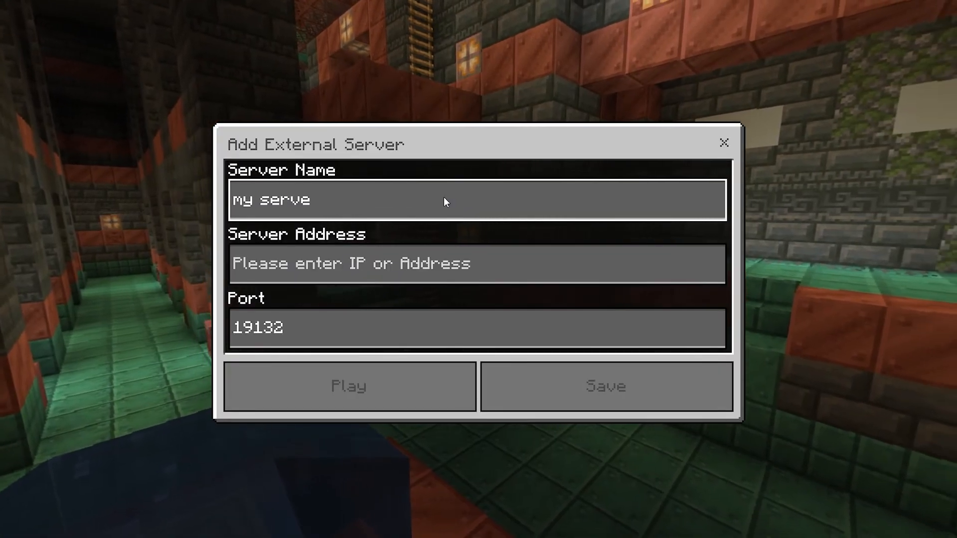
{"action": "type", "text": "37.10.122.60:25714"}
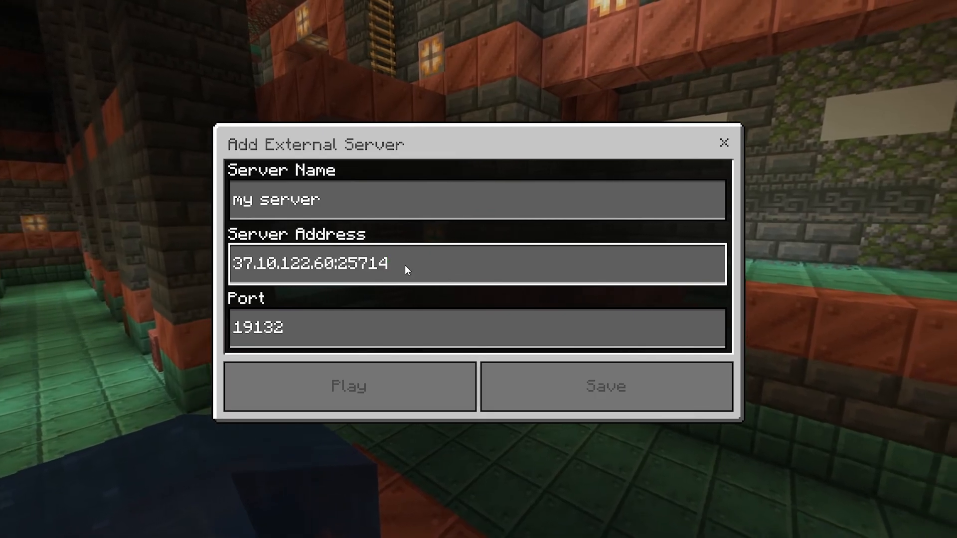
{"action": "key", "text": "BackSpace"}
{"action": "type", "text": "257"}
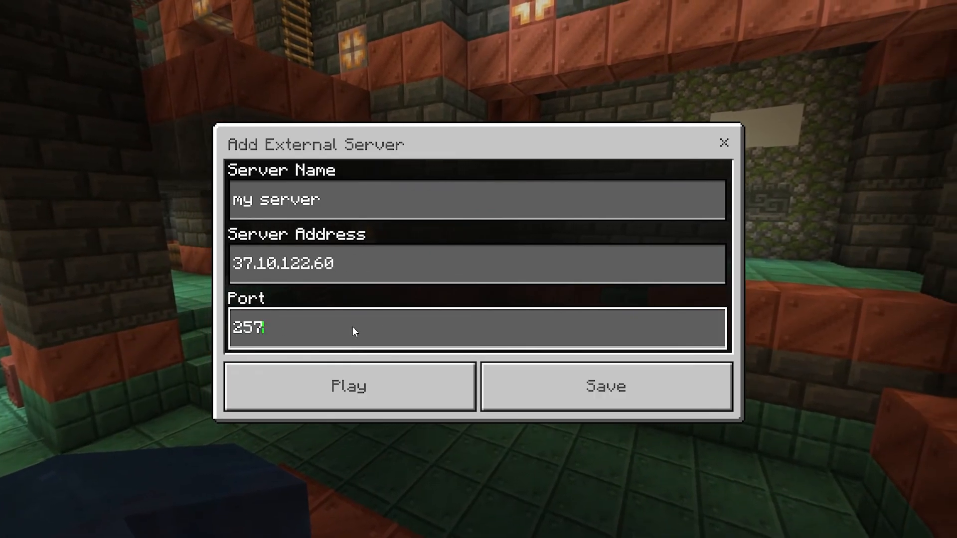
{"action": "left_click", "coordinate": [348, 385]}
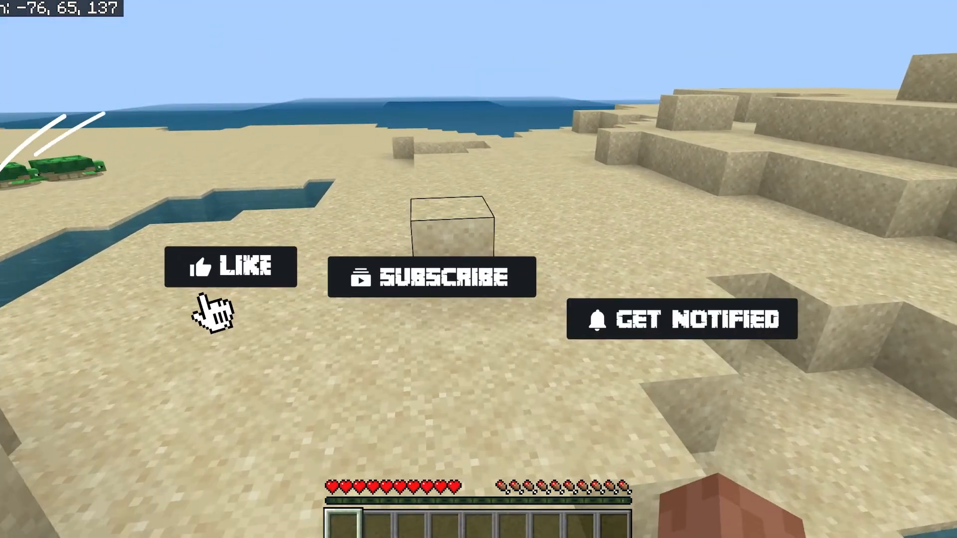
{"action": "left_click", "coordinate": [231, 267]}
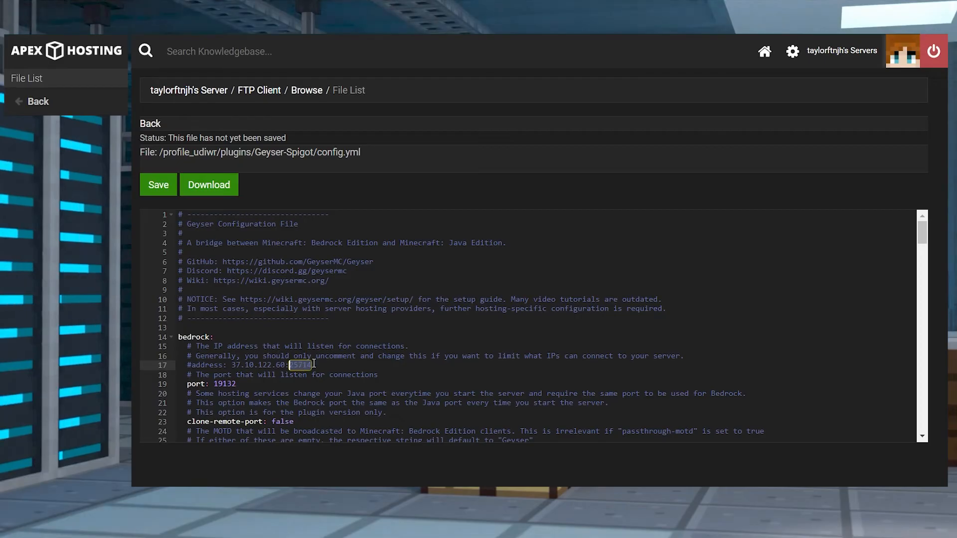
- Replace the bedrock port 19132 with 25714 in config.yml
{"action": "left_click", "coordinate": [238, 383]}
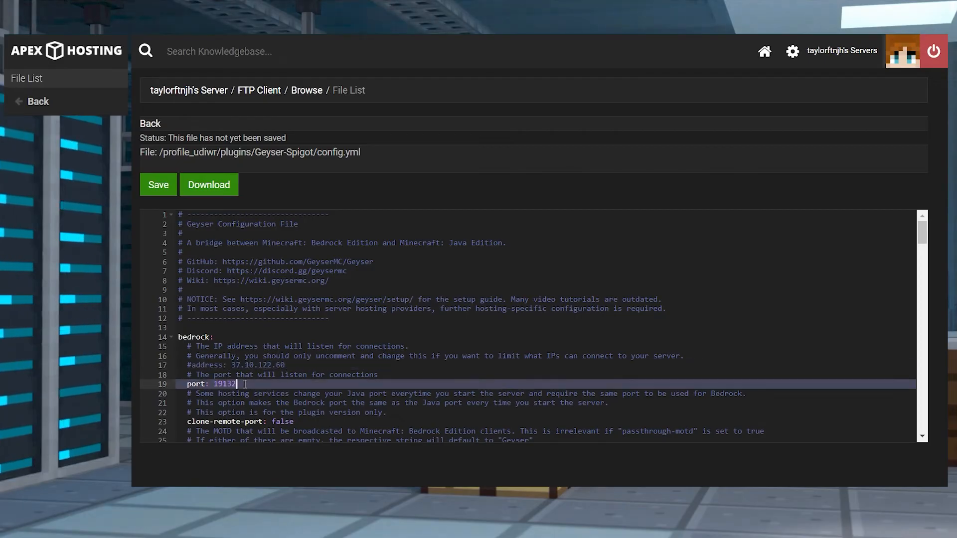
{"action": "double_click", "coordinate": [223, 384]}
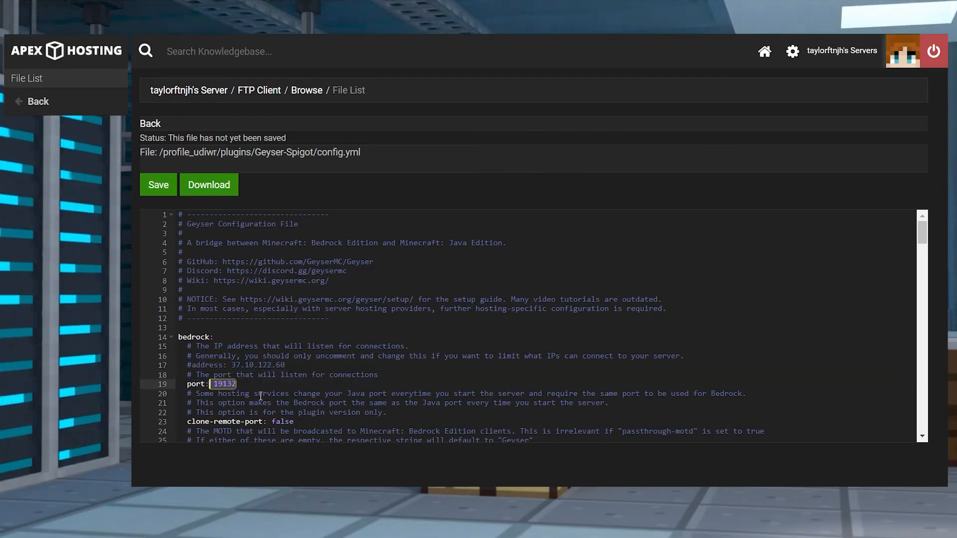
{"action": "type", "text": "25714"}
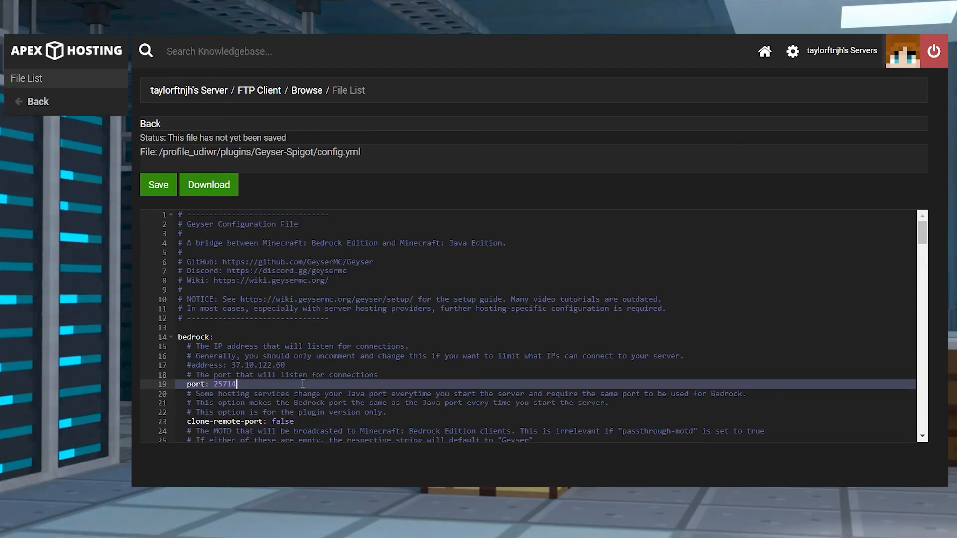
- Change the remote auth-type from online to floodgate
{"action": "scroll", "scroll_direction": "down", "scroll_amount": 3}
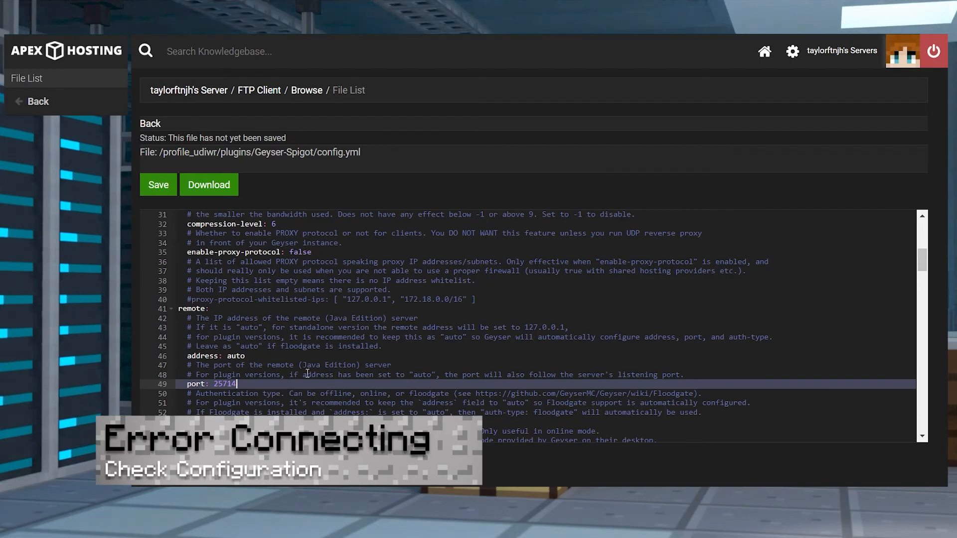
{"action": "scroll", "scroll_direction": "down", "scroll_amount": 3}
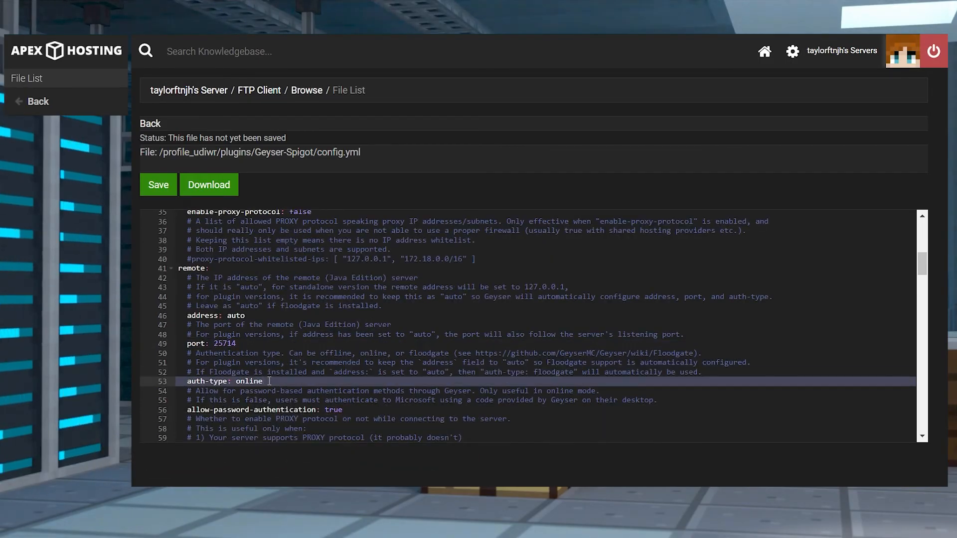
{"action": "key", "text": "Backspace"}
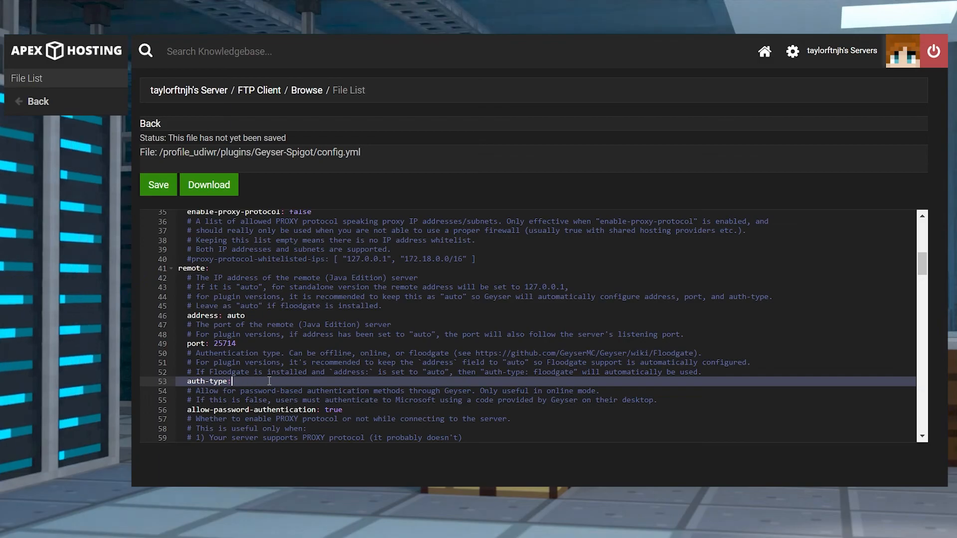
{"action": "type", "text": "floodgate"}
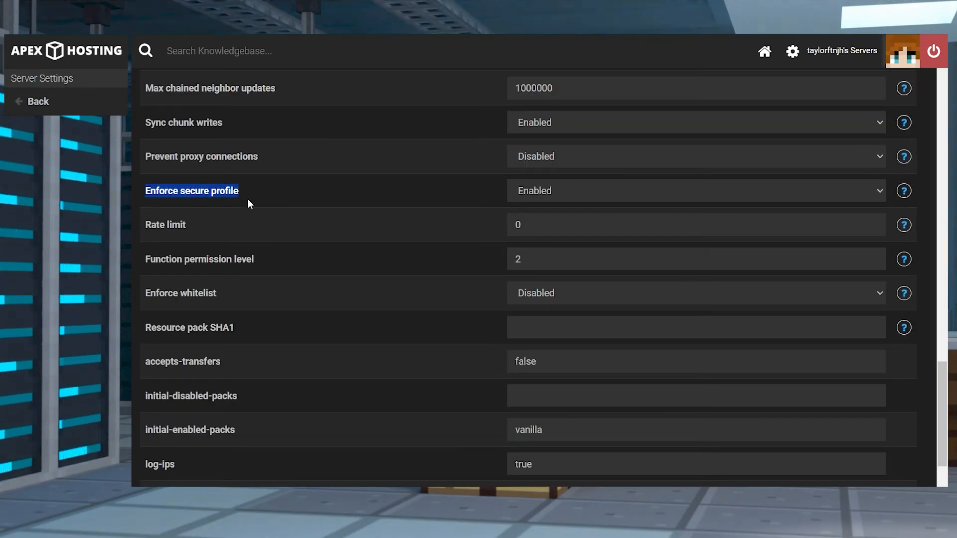
- Adjust the Enforce secure profile setting in Server Settings
{"action": "left_click", "coordinate": [695, 191]}
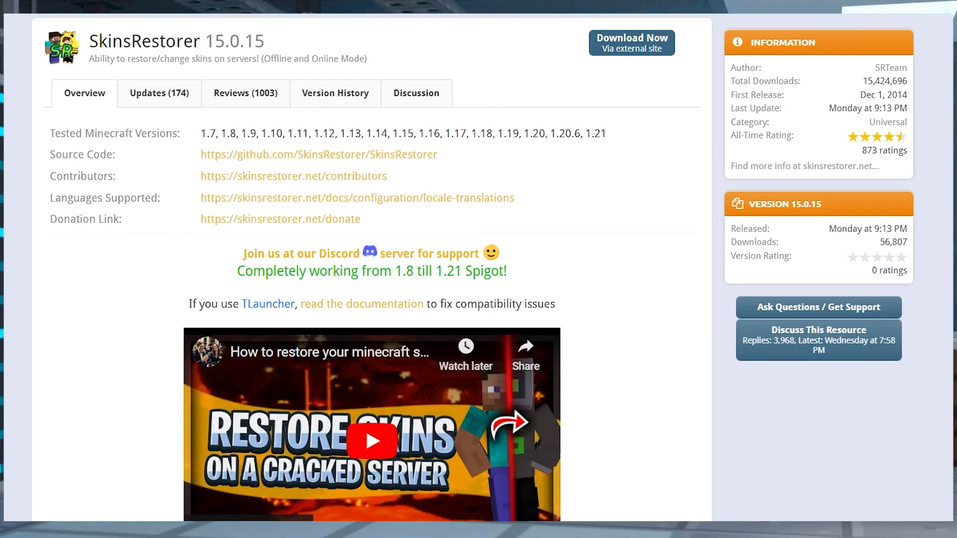
{"action": "mouse_move", "coordinate": [942, 500]}
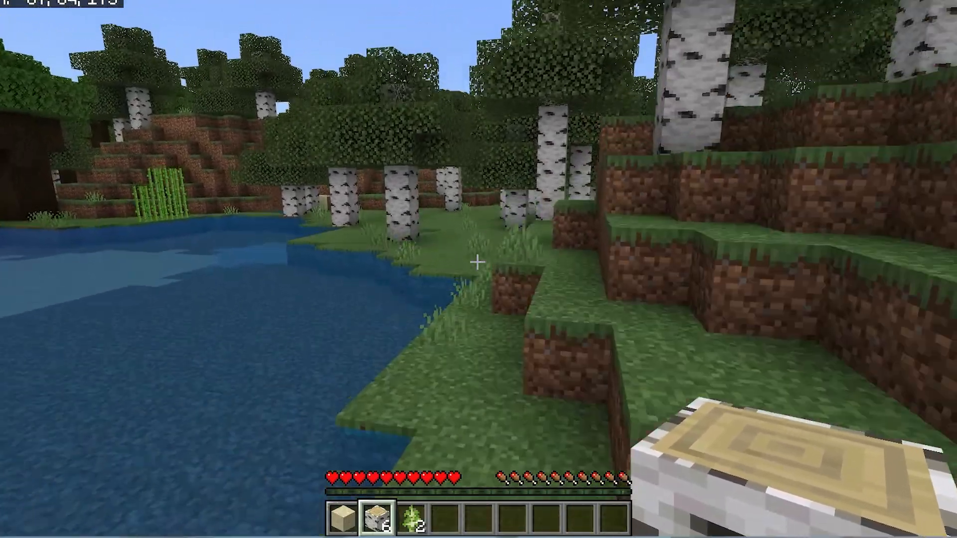
{"action": "mouse_move", "coordinate": [478, 263]}
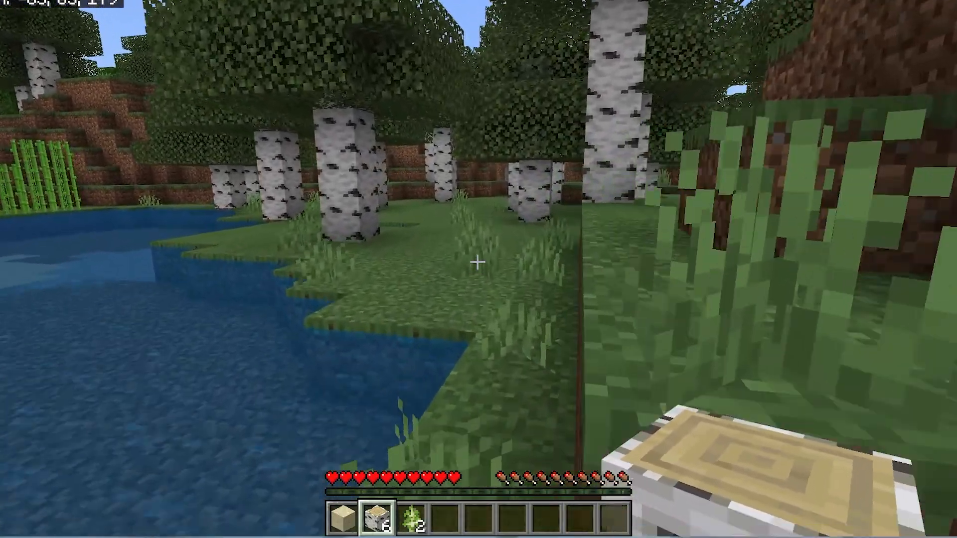
{"action": "mouse_move", "coordinate": [478, 263]}
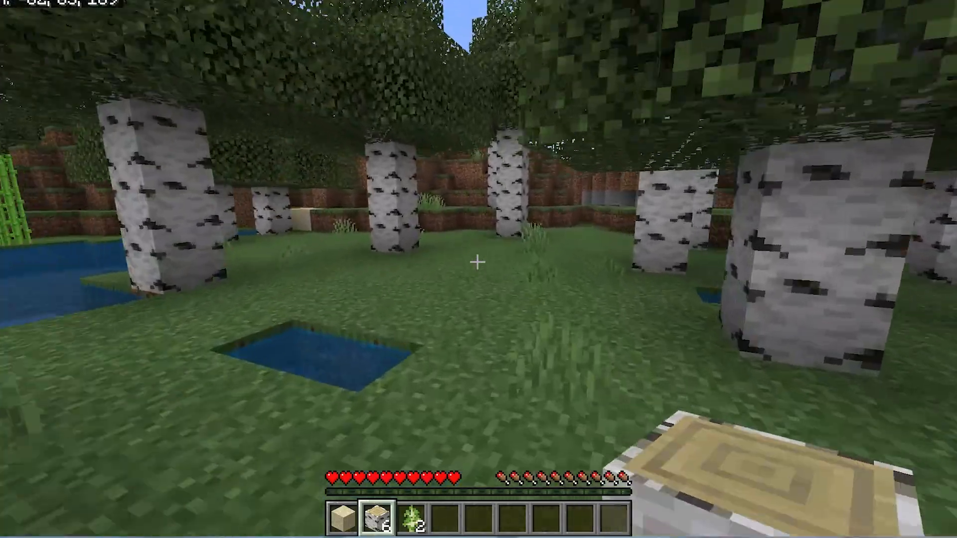
{"action": "mouse_move", "coordinate": [479, 263]}
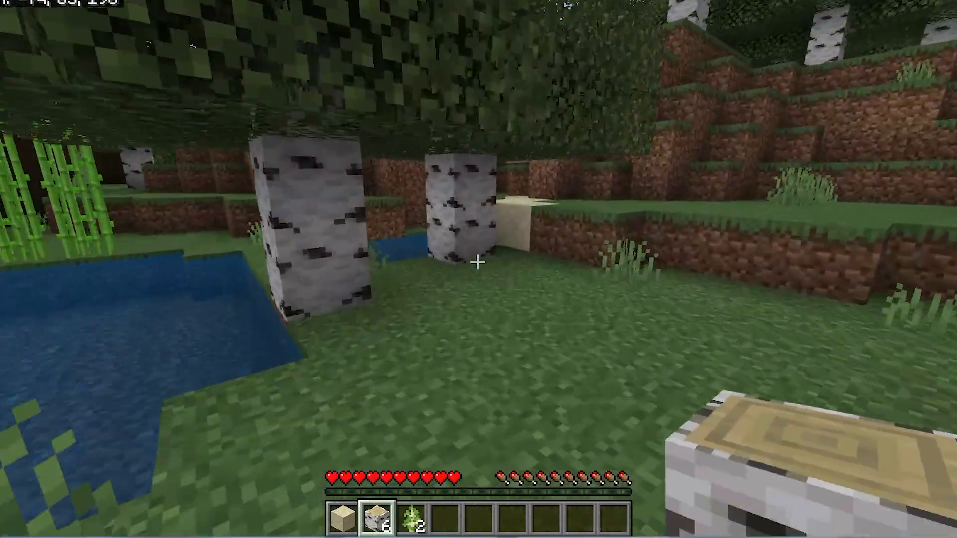
{"action": "mouse_move", "coordinate": [479, 263]}
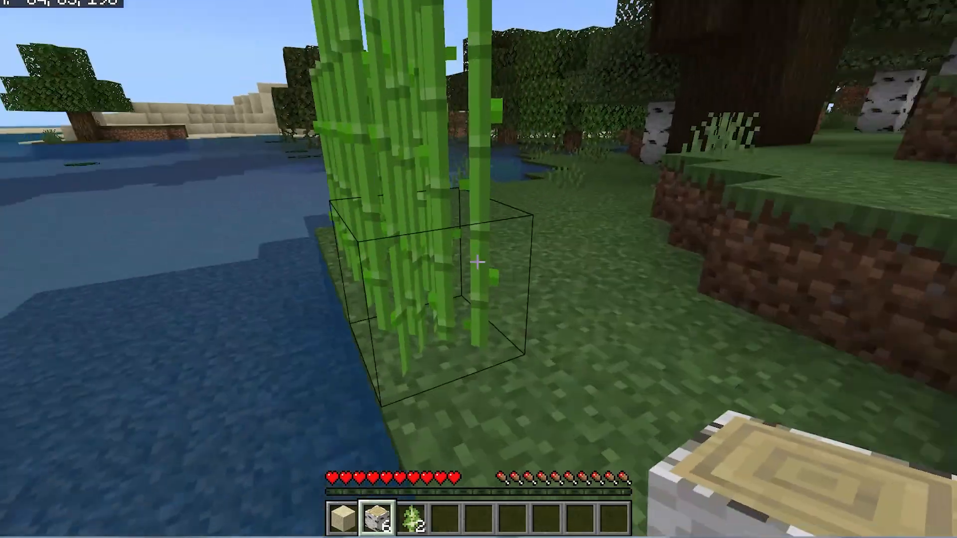
- Break the sugar cane stalk growing beside the pond
{"action": "left_click", "coordinate": [477, 263]}
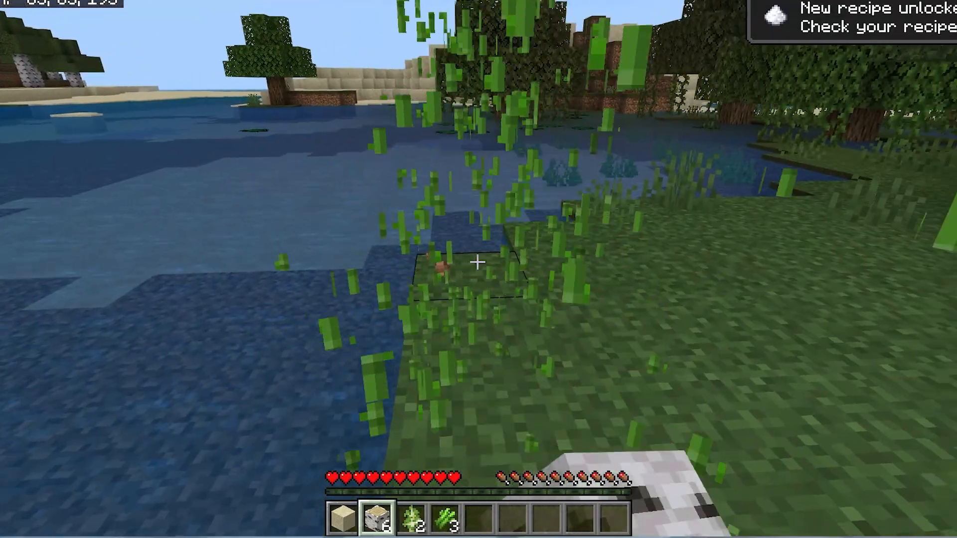